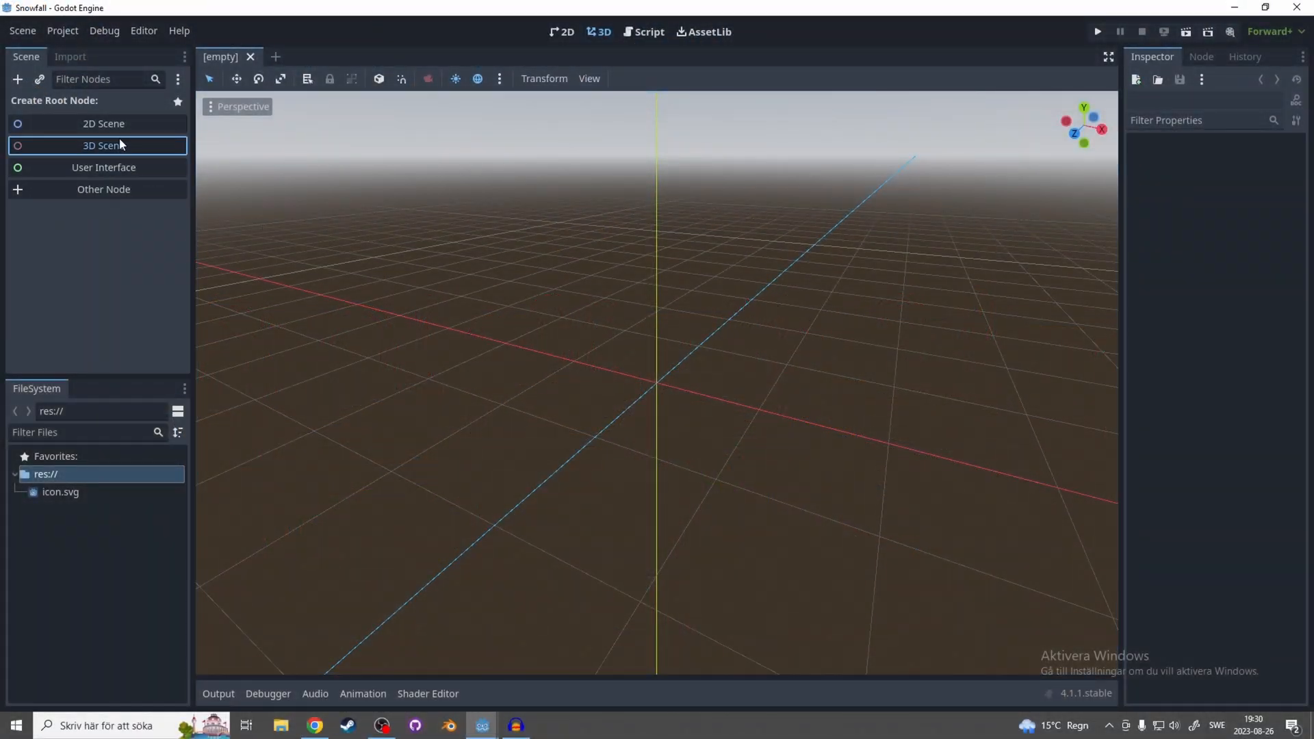
Step: Start a new 3D scene and search the Add Child Node dialog for 'gpu'
left_click(102, 145)
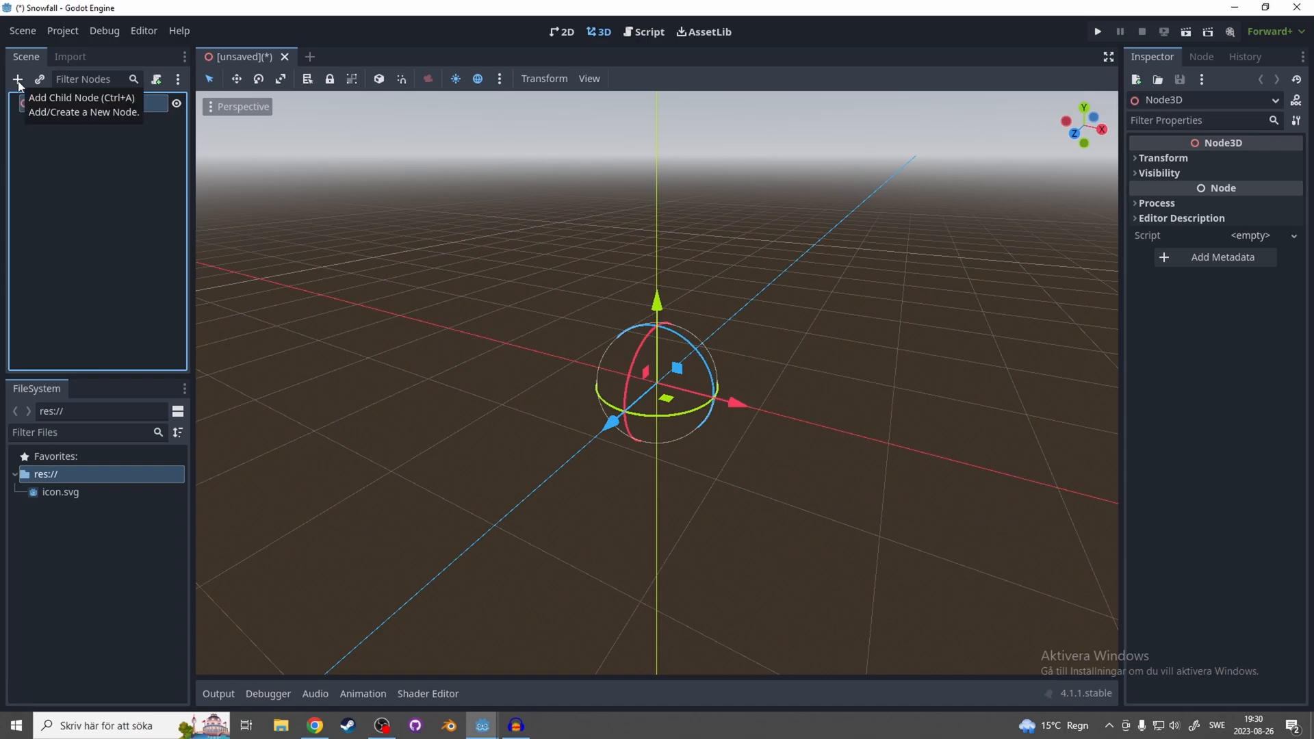
left_click(20, 79)
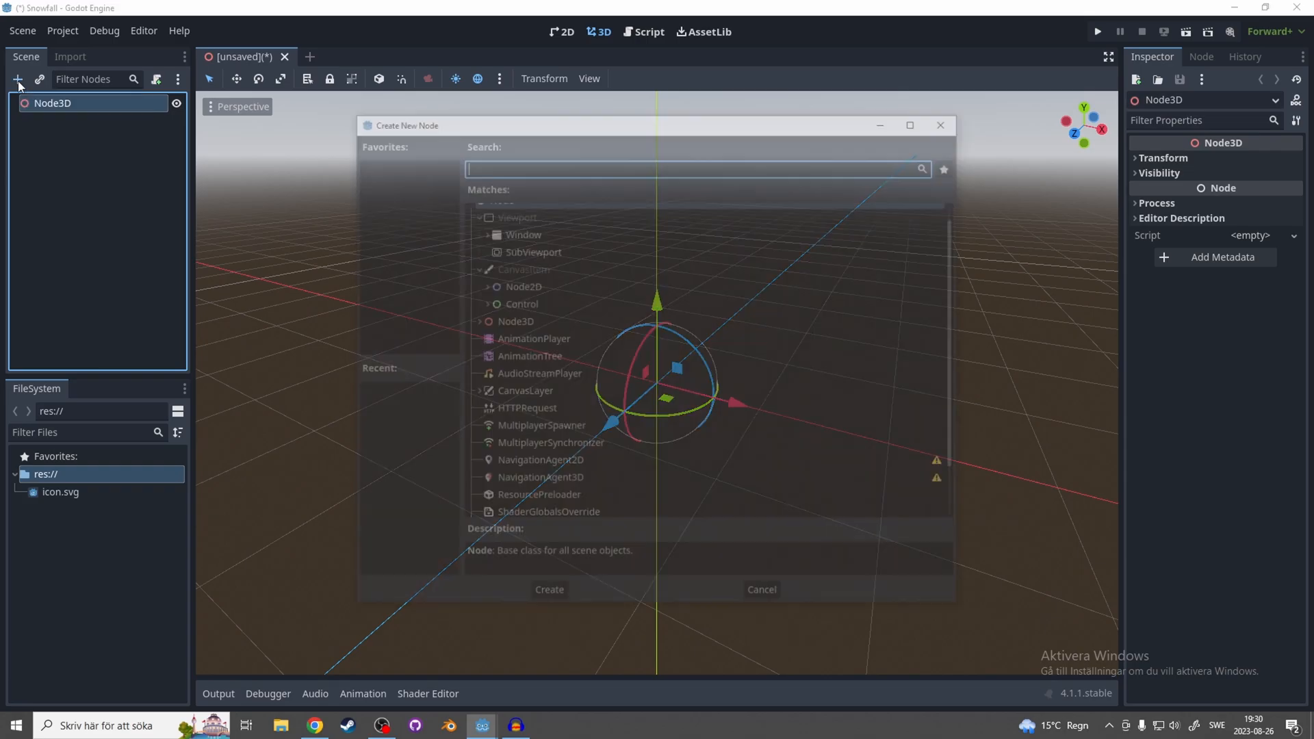
type("gpy")
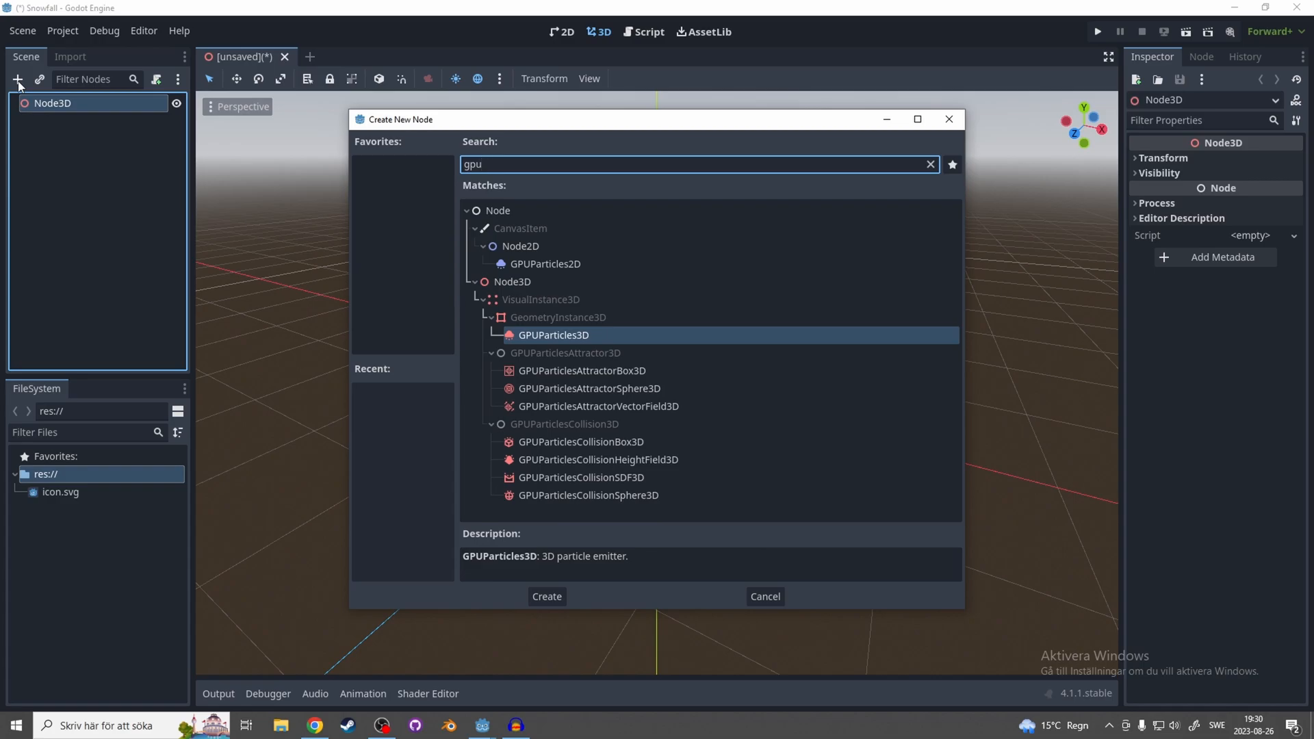
Step: Create the GPUParticles3D node under the root and dismiss its configuration warning
left_click(548, 597)
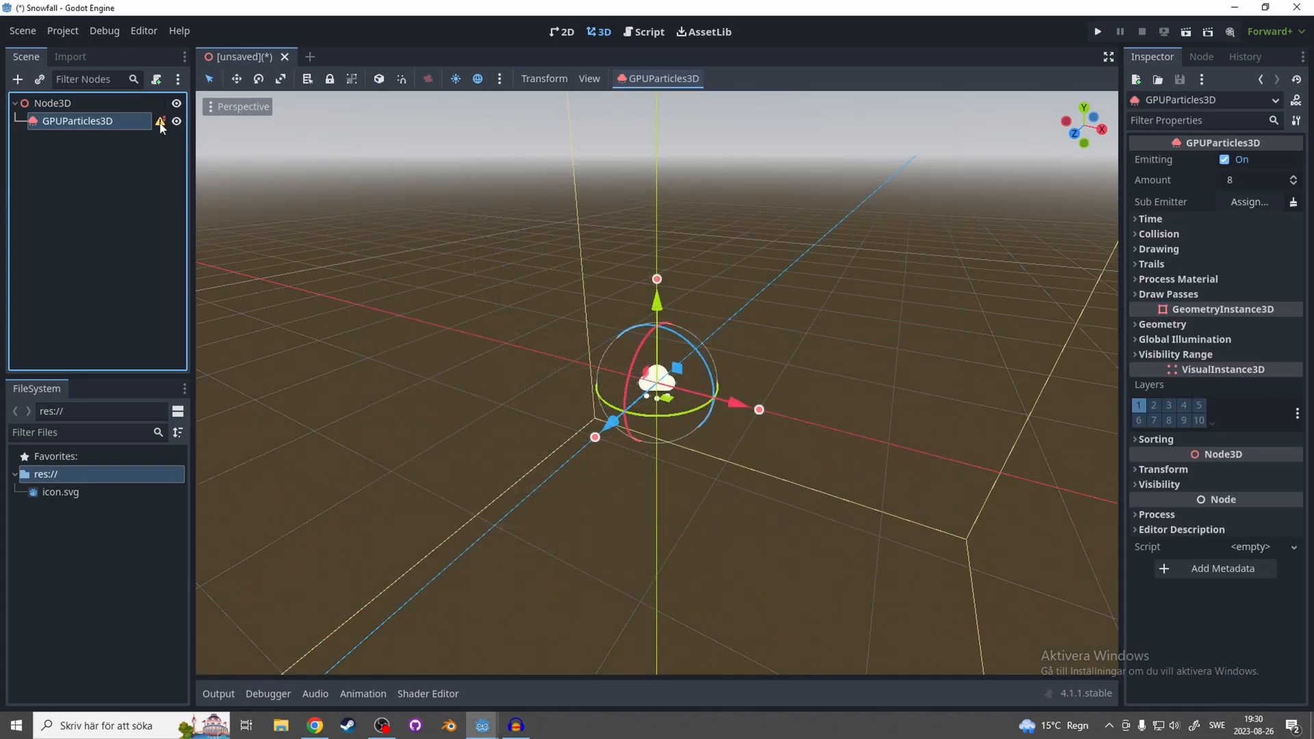
left_click(159, 120)
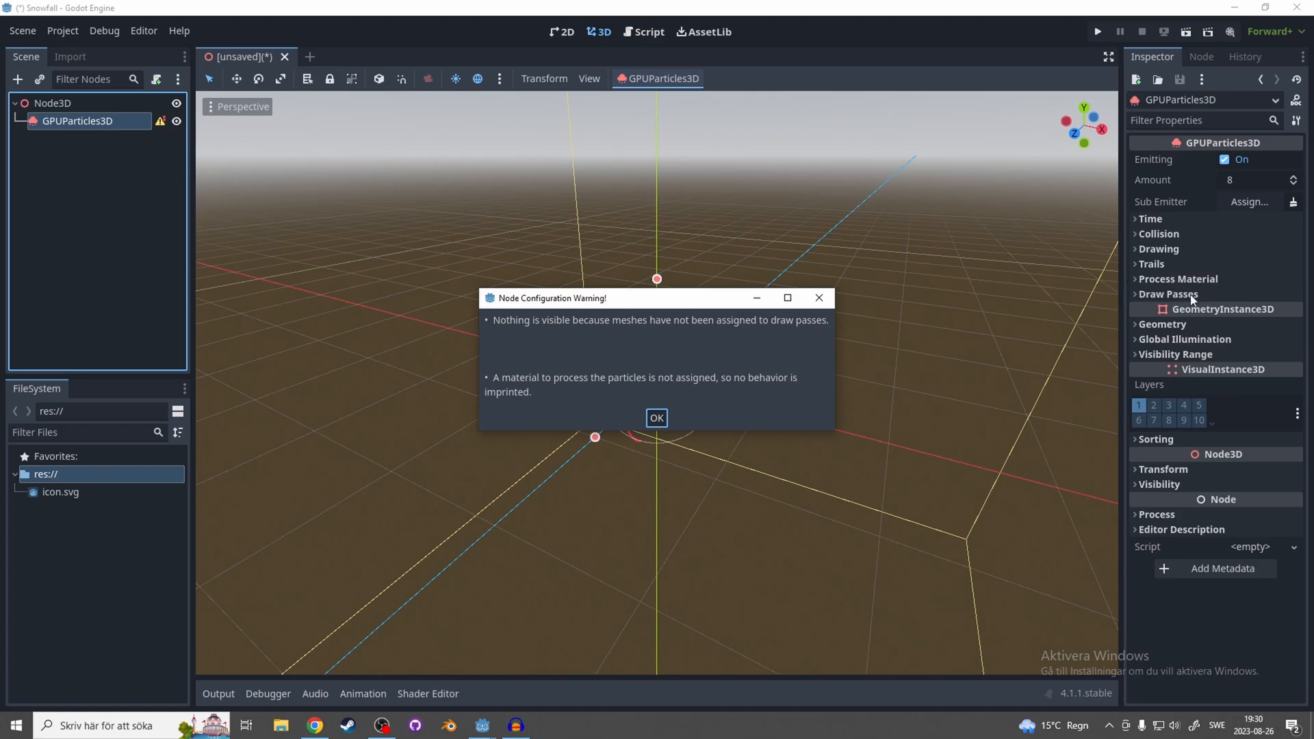
left_click(657, 417)
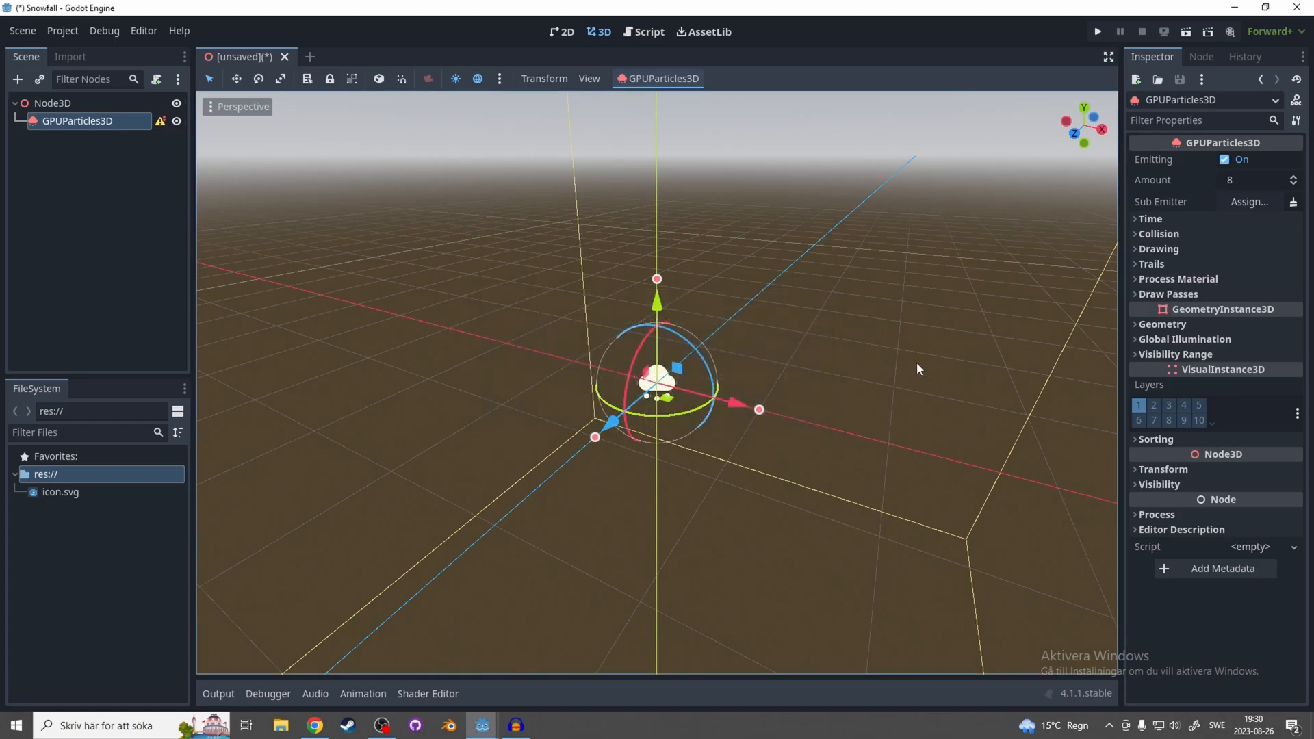
Step: Assign a new SphereMesh as draw pass 1 and a new ParticleProcessMaterial
left_click(1167, 293)
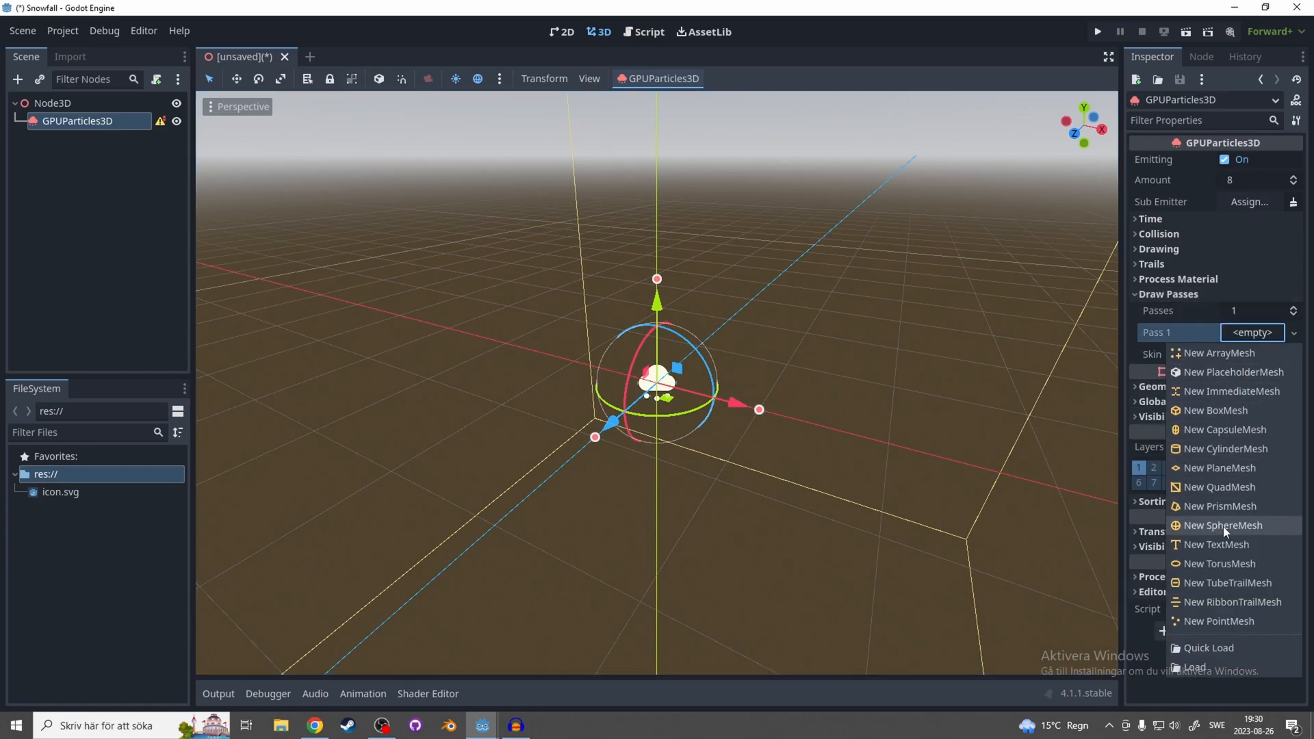
left_click(1222, 526)
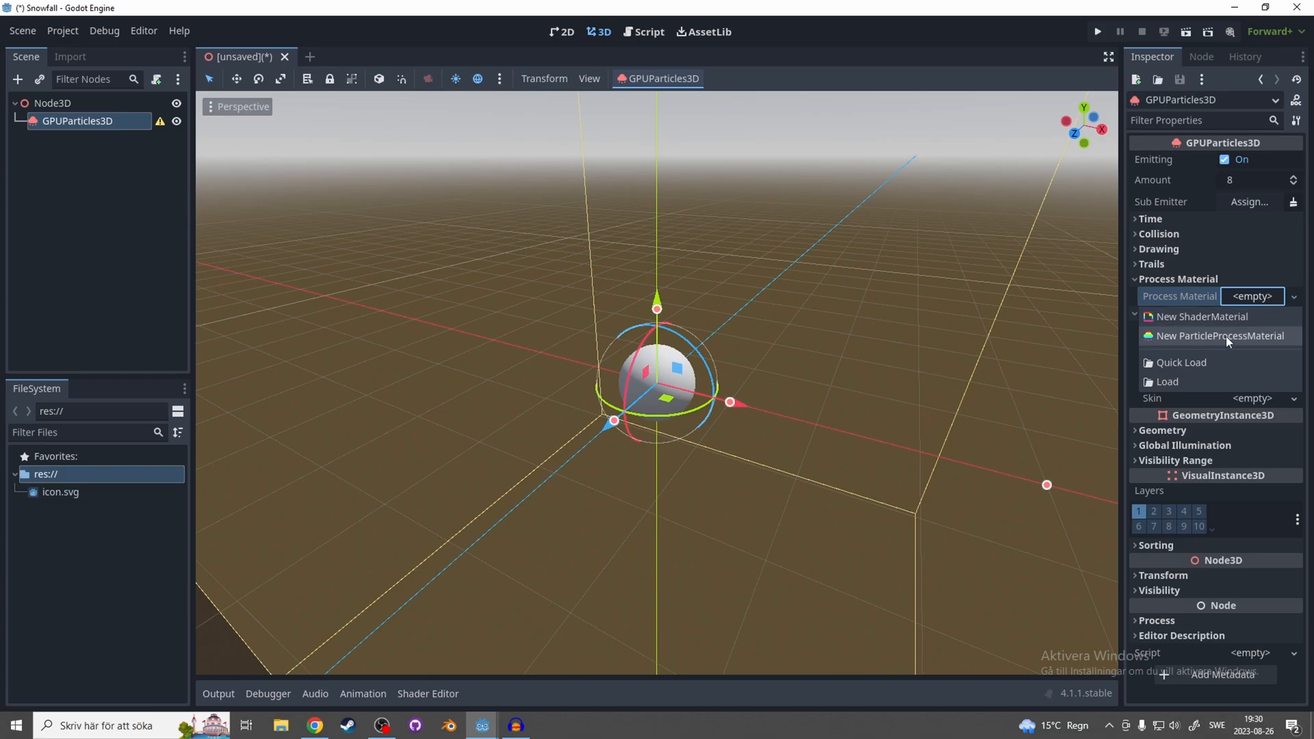
left_click(1220, 336)
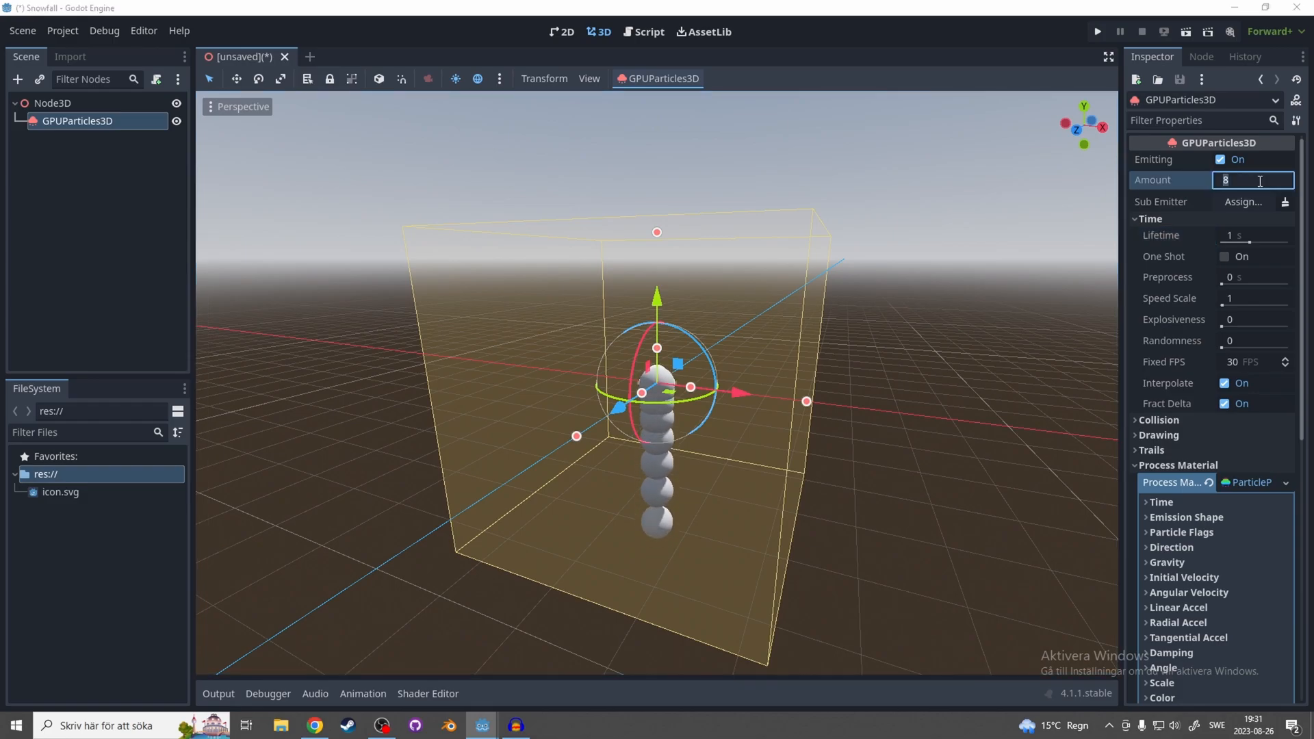
Step: Set particle Amount to 500, Lifetime to 5 and Randomness to 0.5
type("500")
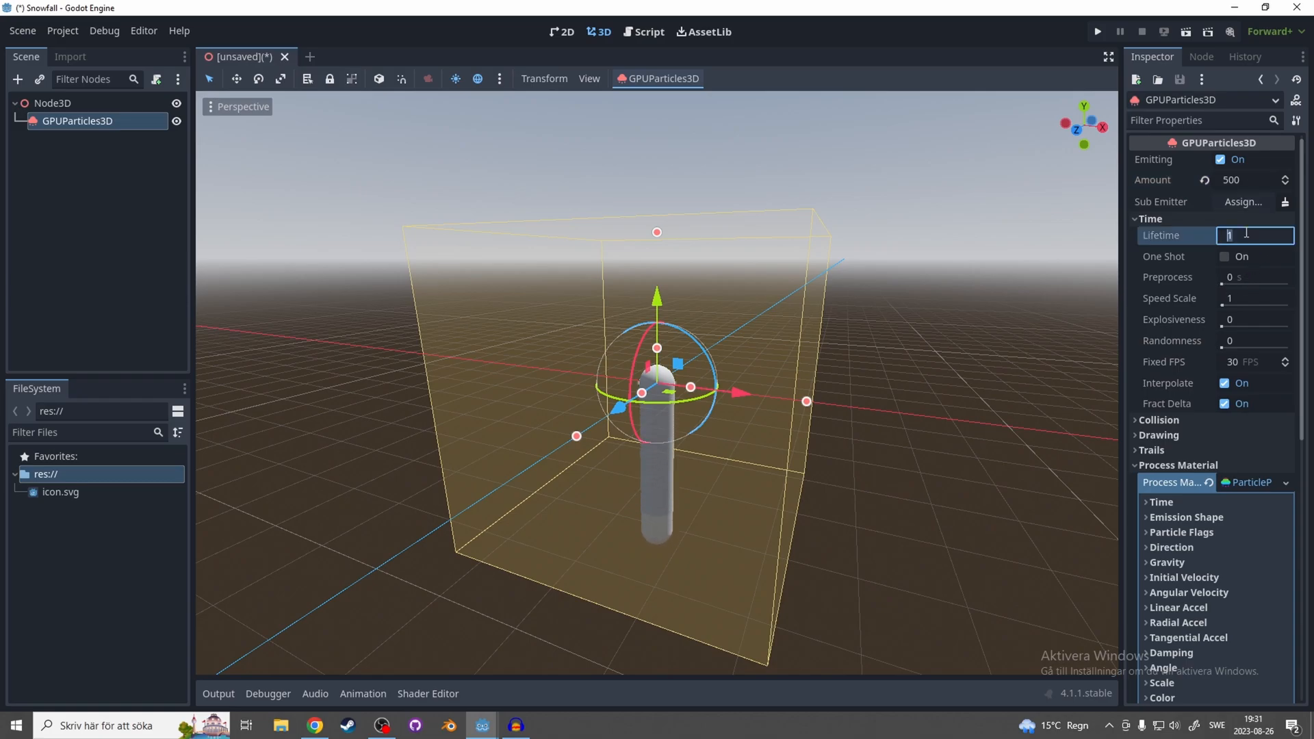
type("5")
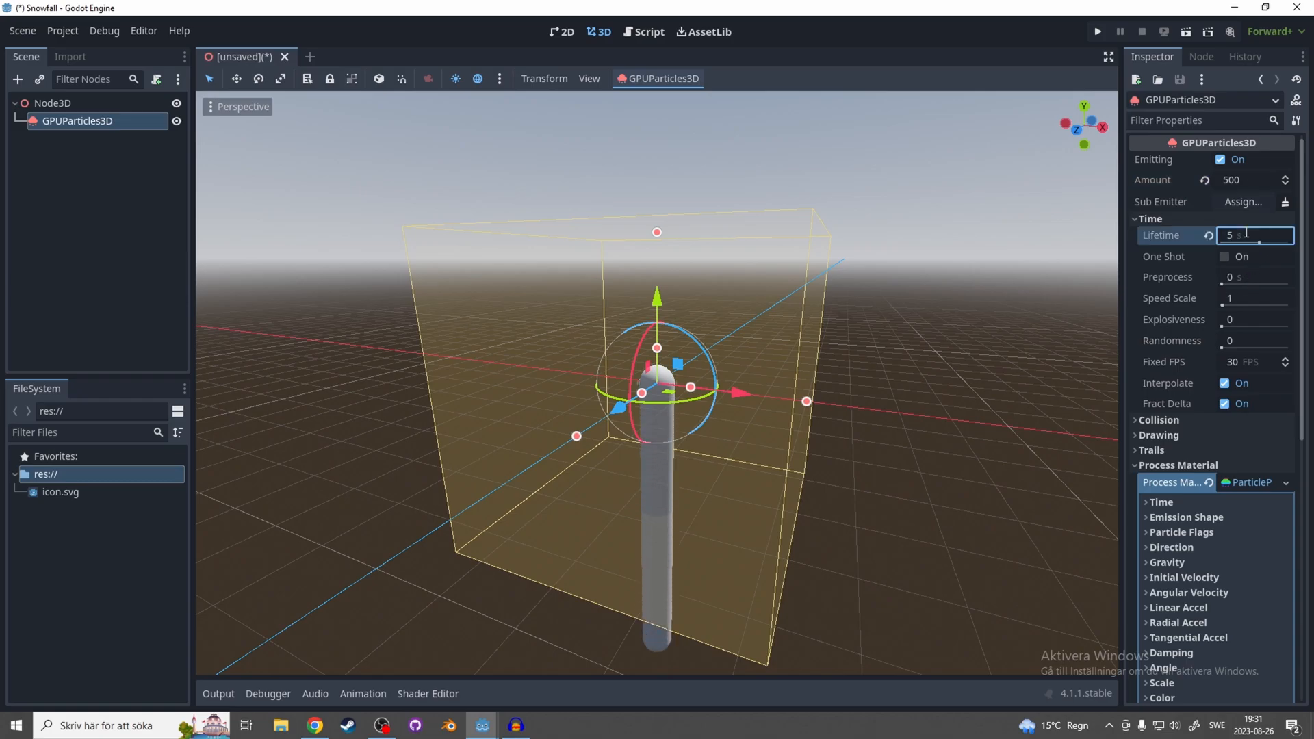
left_click(1254, 341)
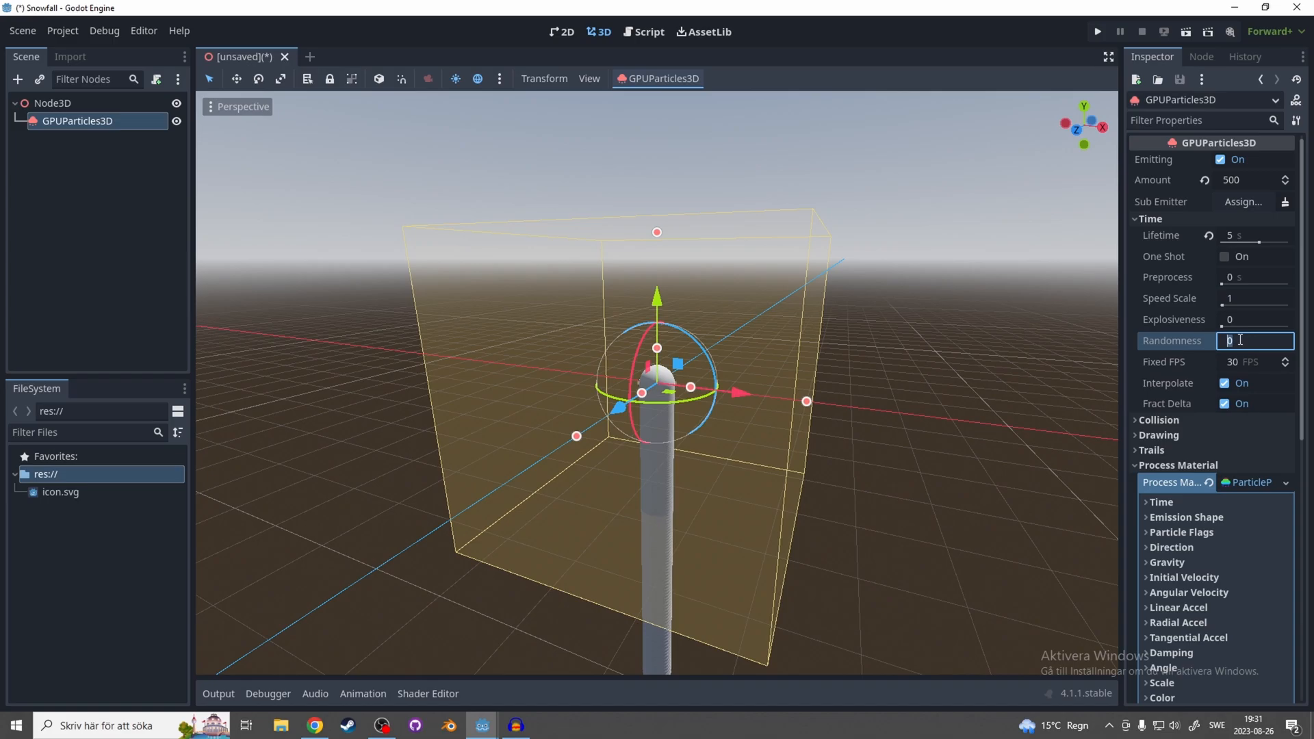
type("0.5")
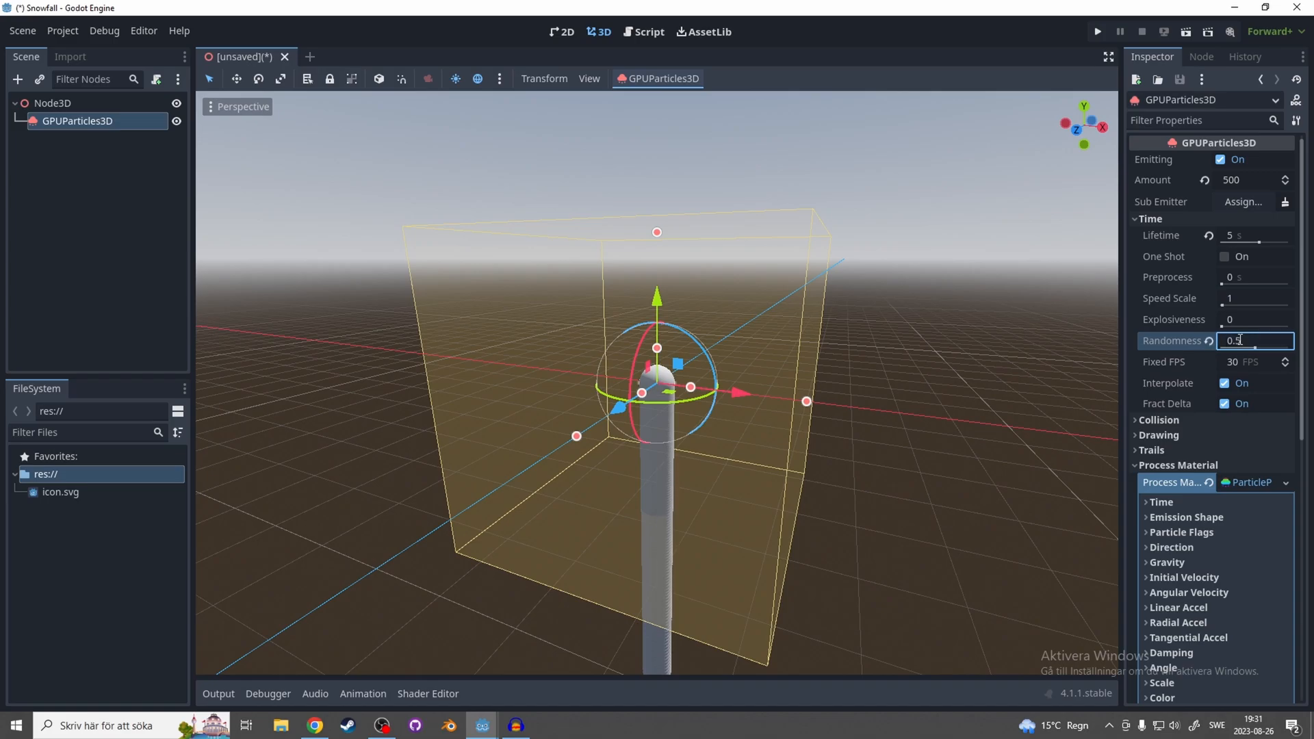
Step: Set the emission shape to Box with extents 5, 0, 5 and reveal the direction settings
scroll("down", 3)
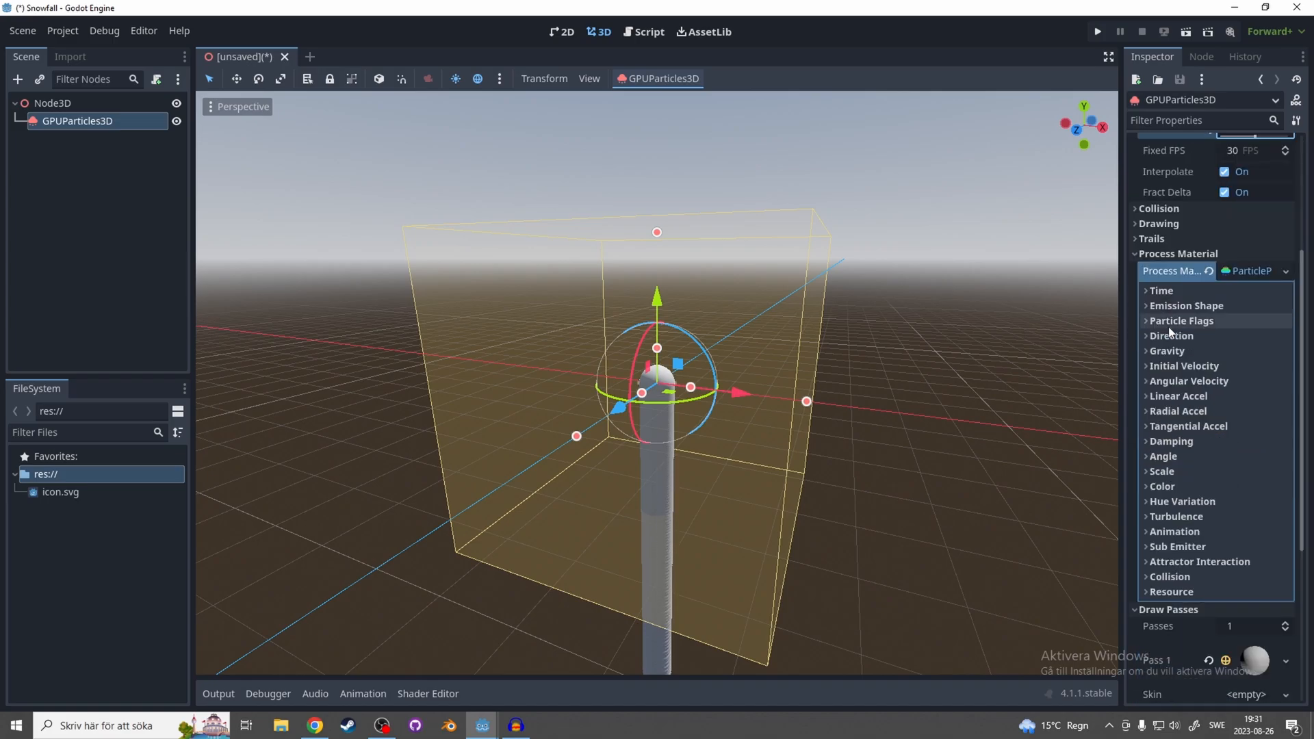
mouse_move(1198, 308)
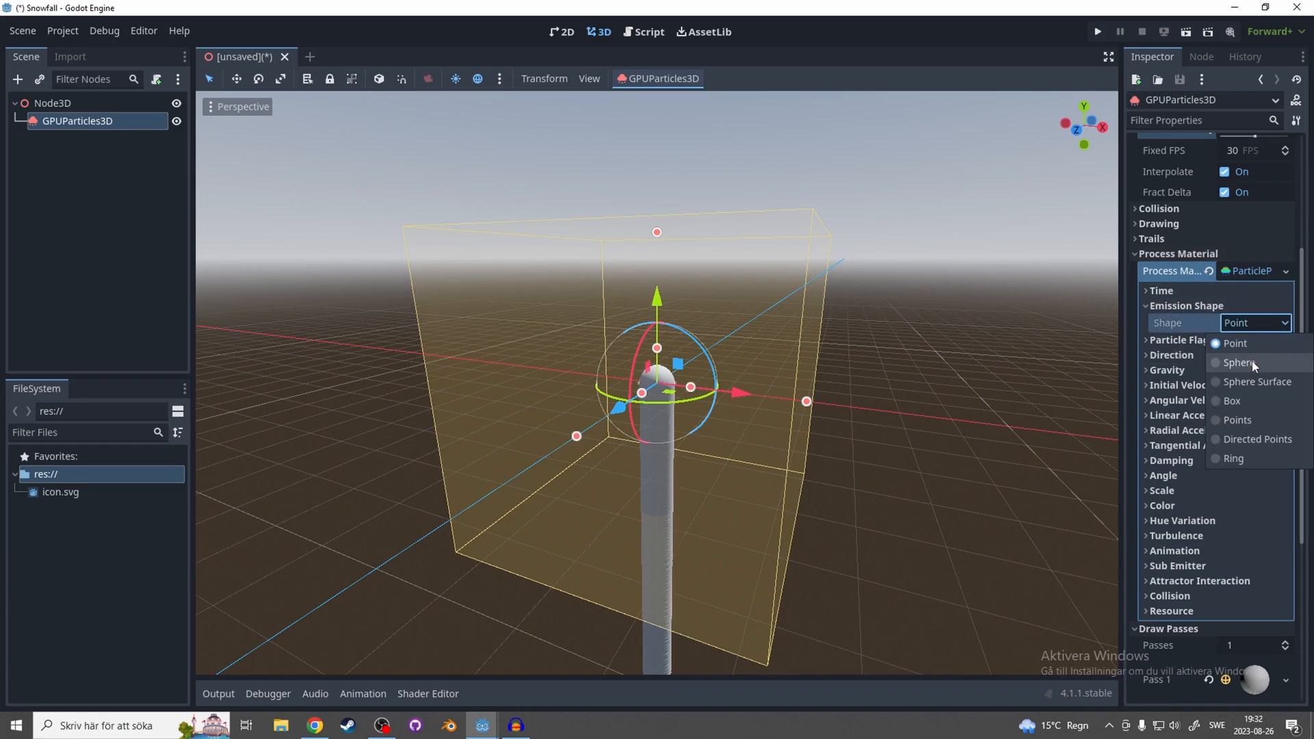
left_click(1231, 399)
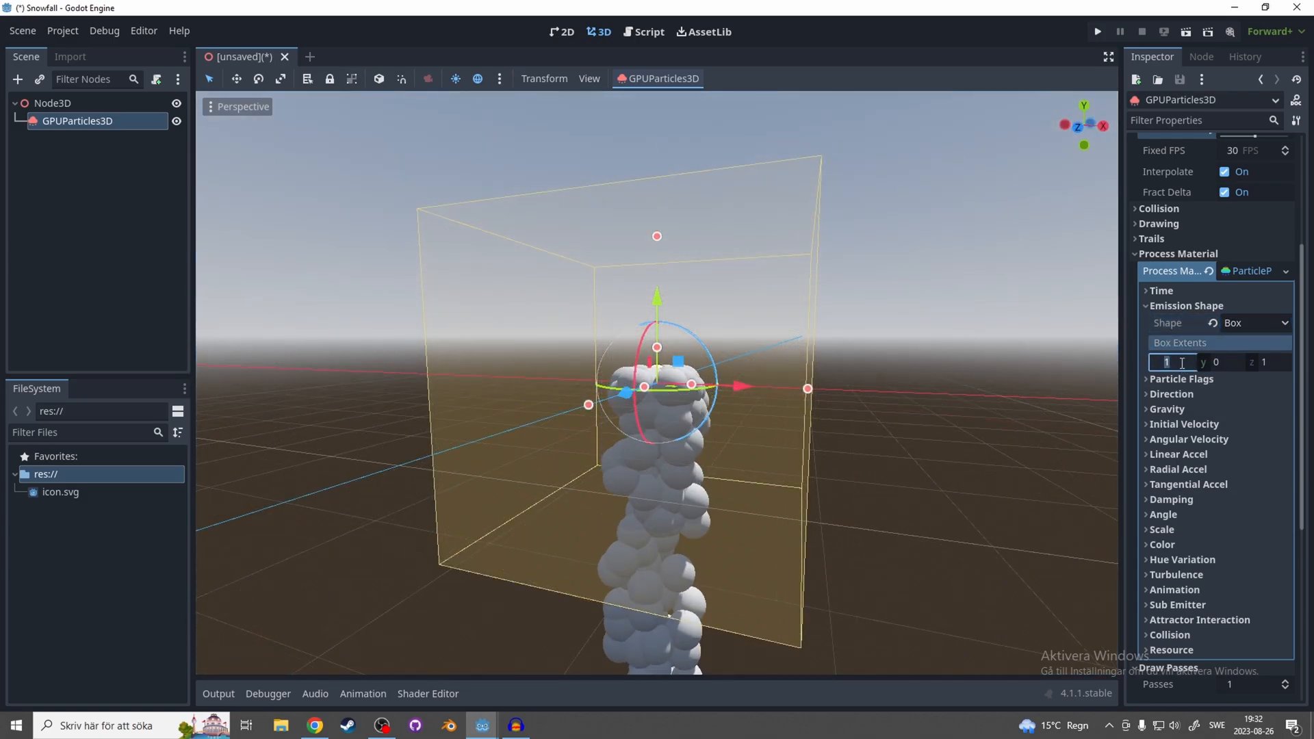
type("5")
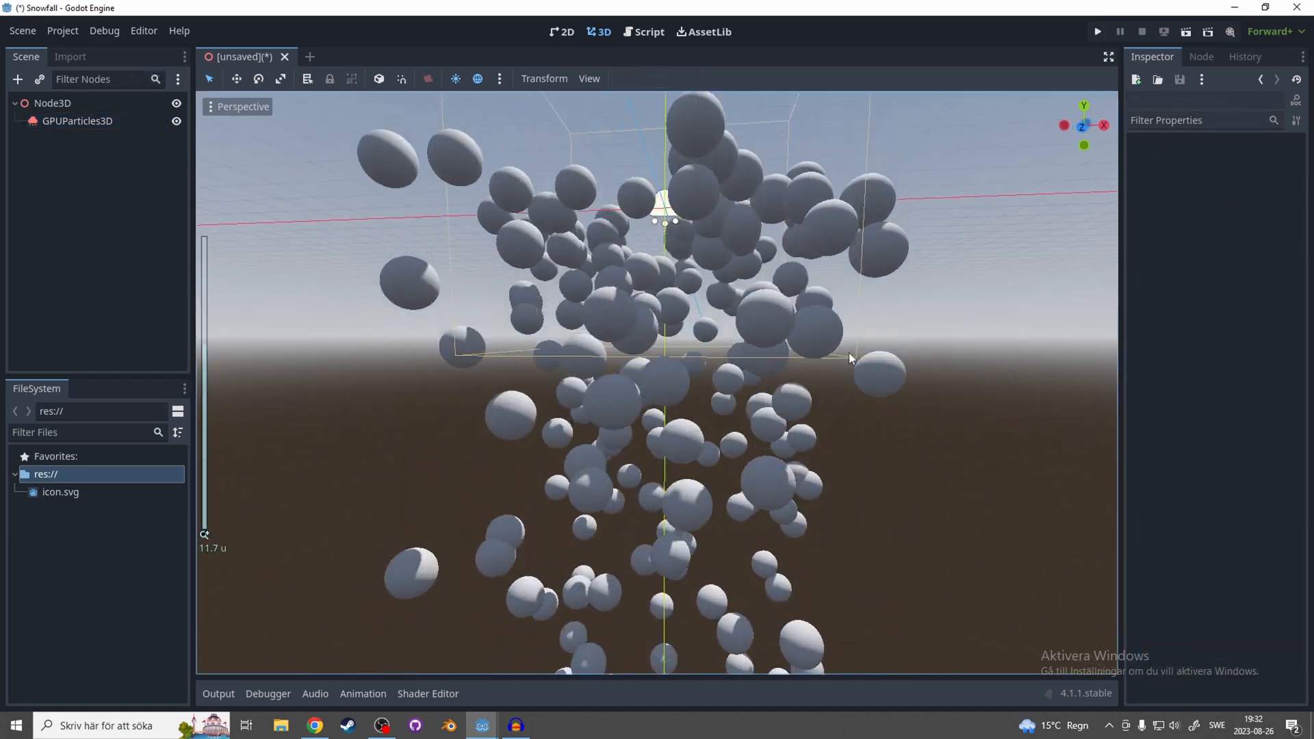
left_click(74, 120)
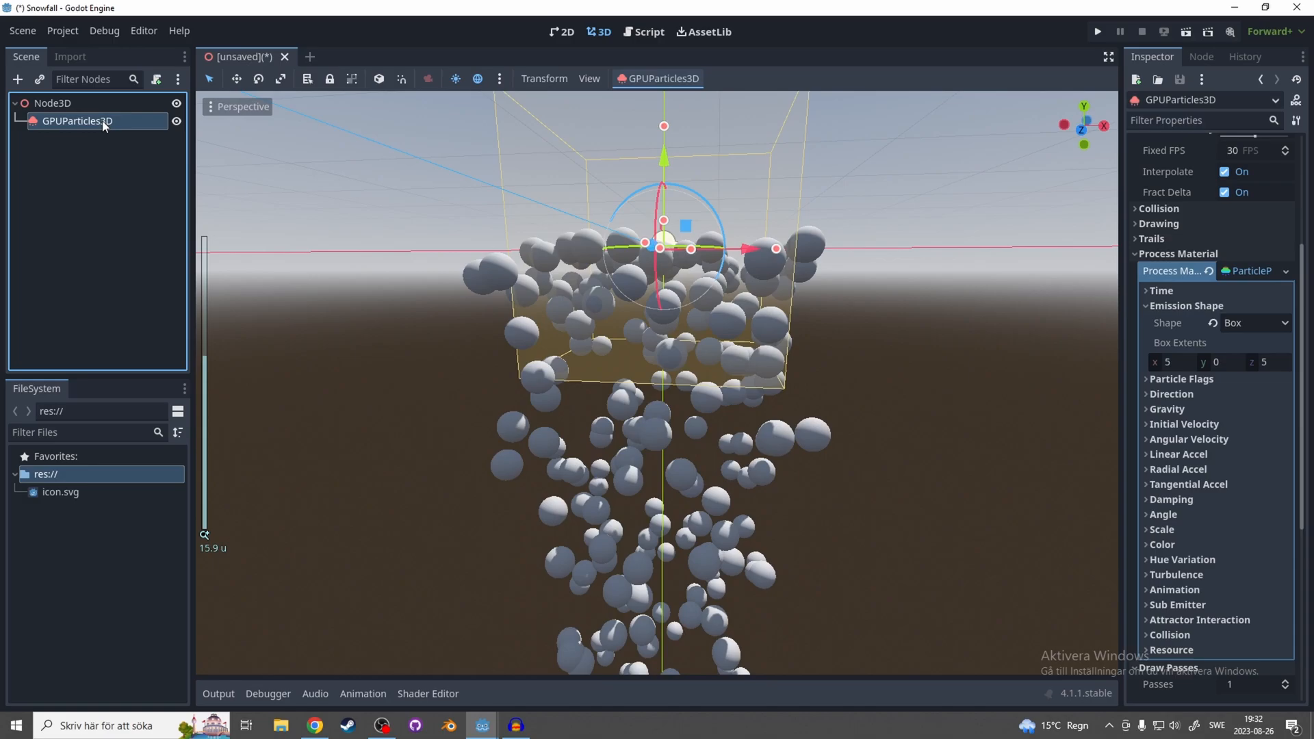
left_click(1172, 394)
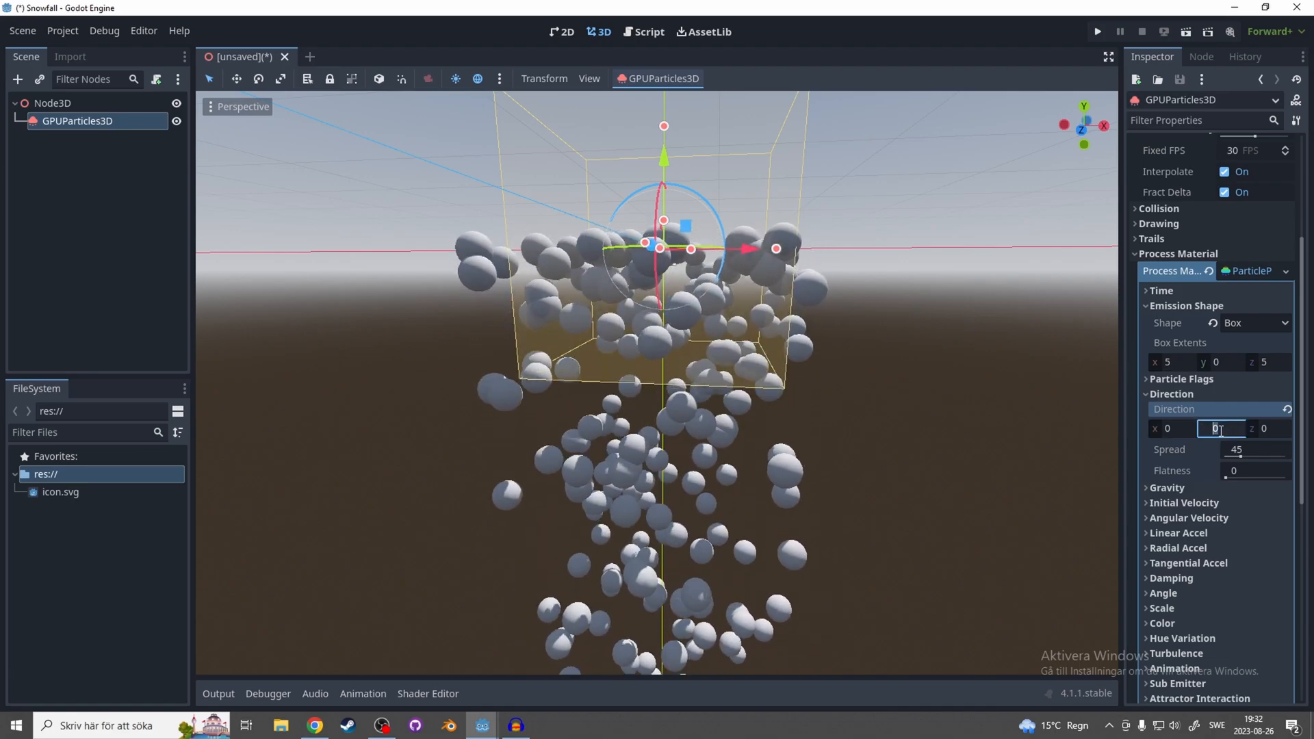
Step: Point direction and gravity downward at 0, -1, 0 with initial velocity 4
type("-1")
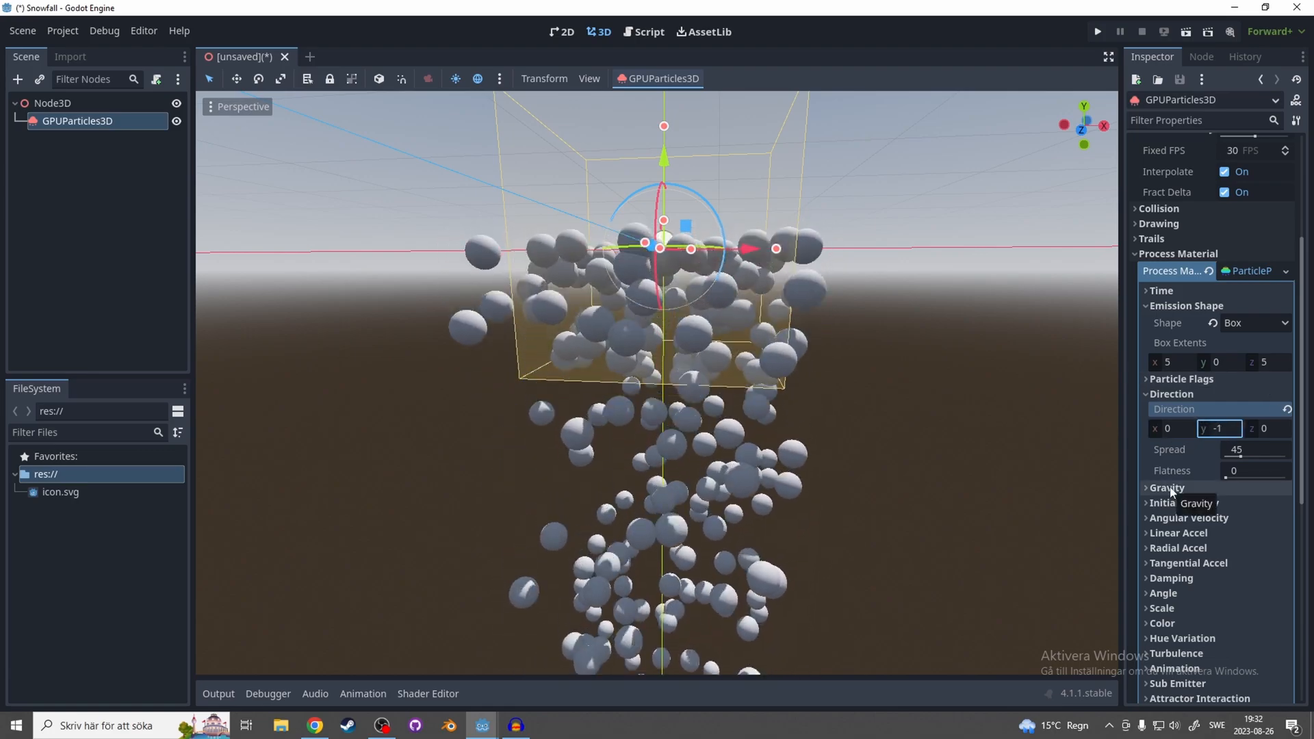
left_click(1166, 488)
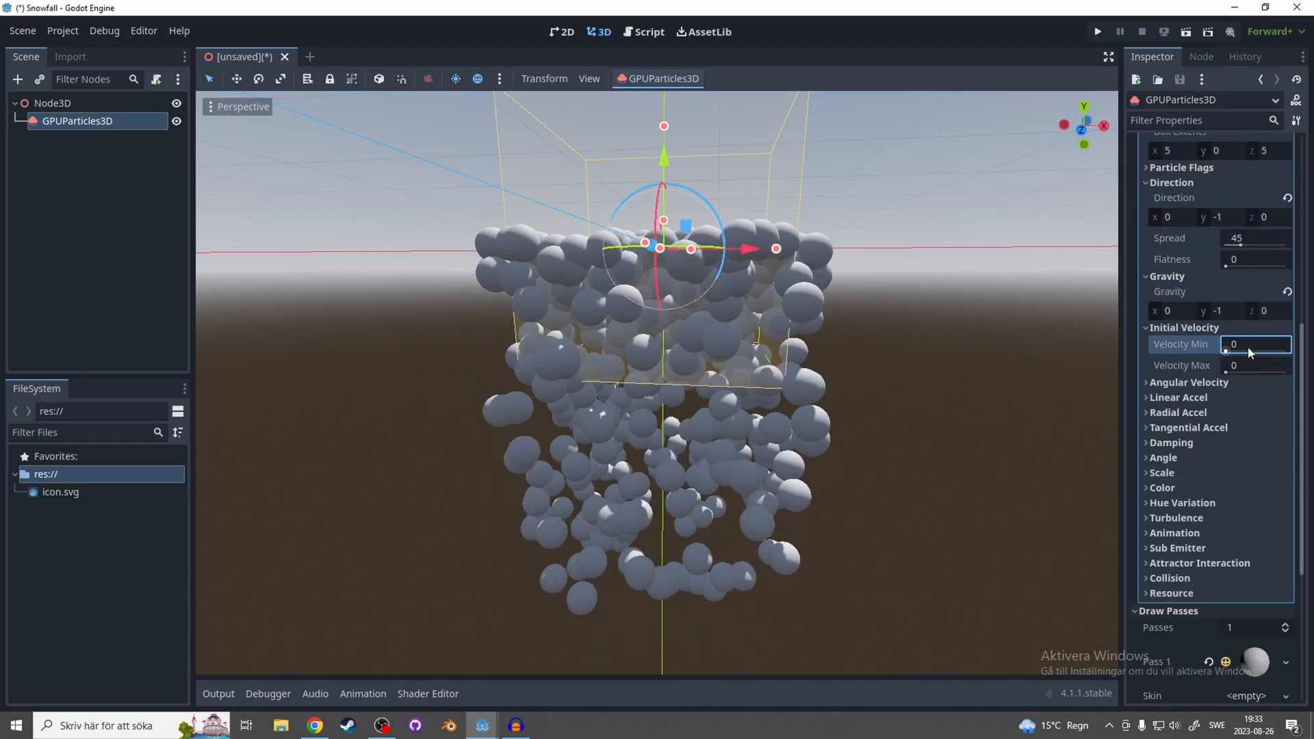
type("4")
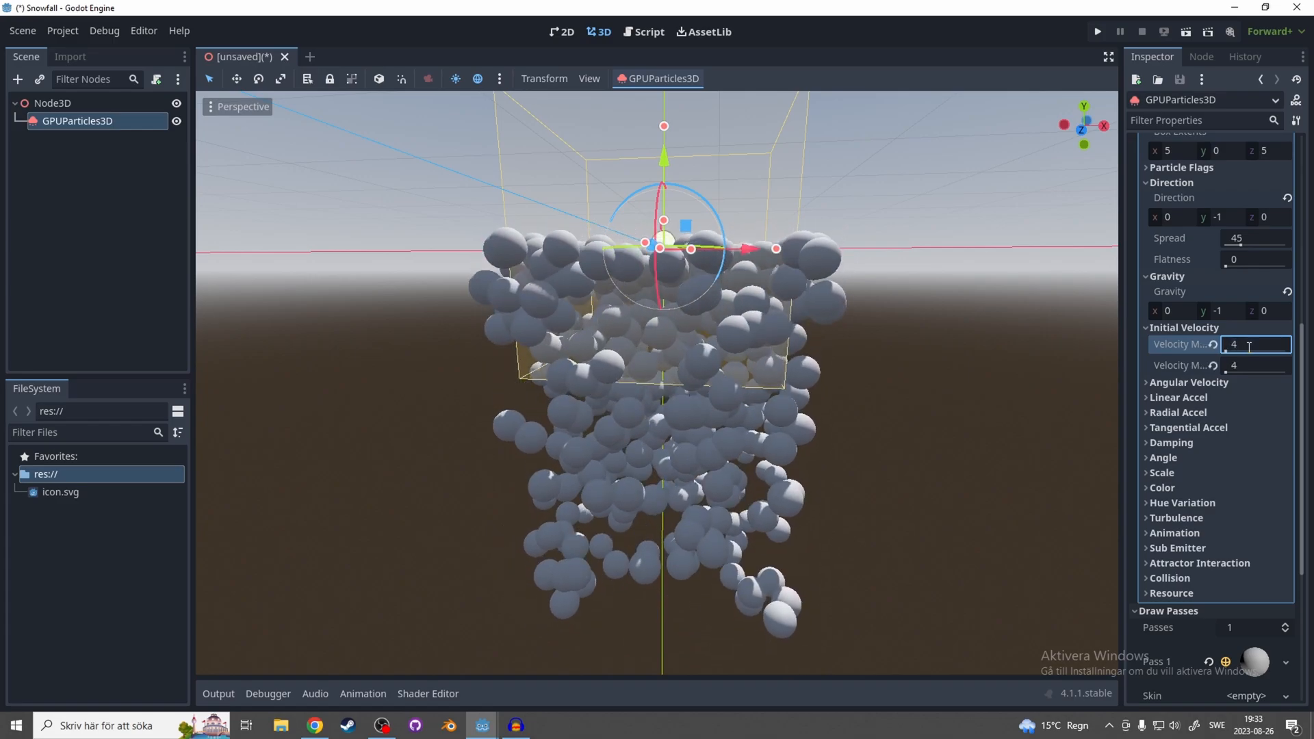
scroll("down", 3)
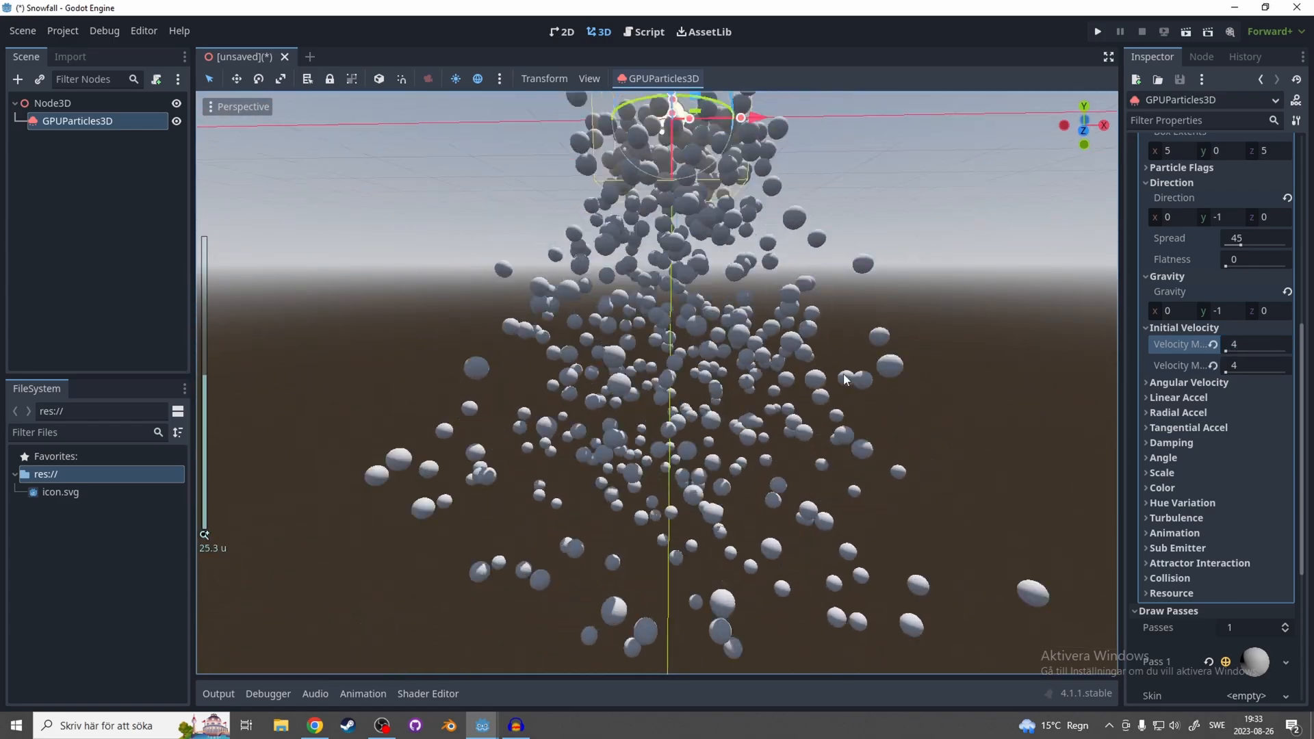
scroll("down", 3)
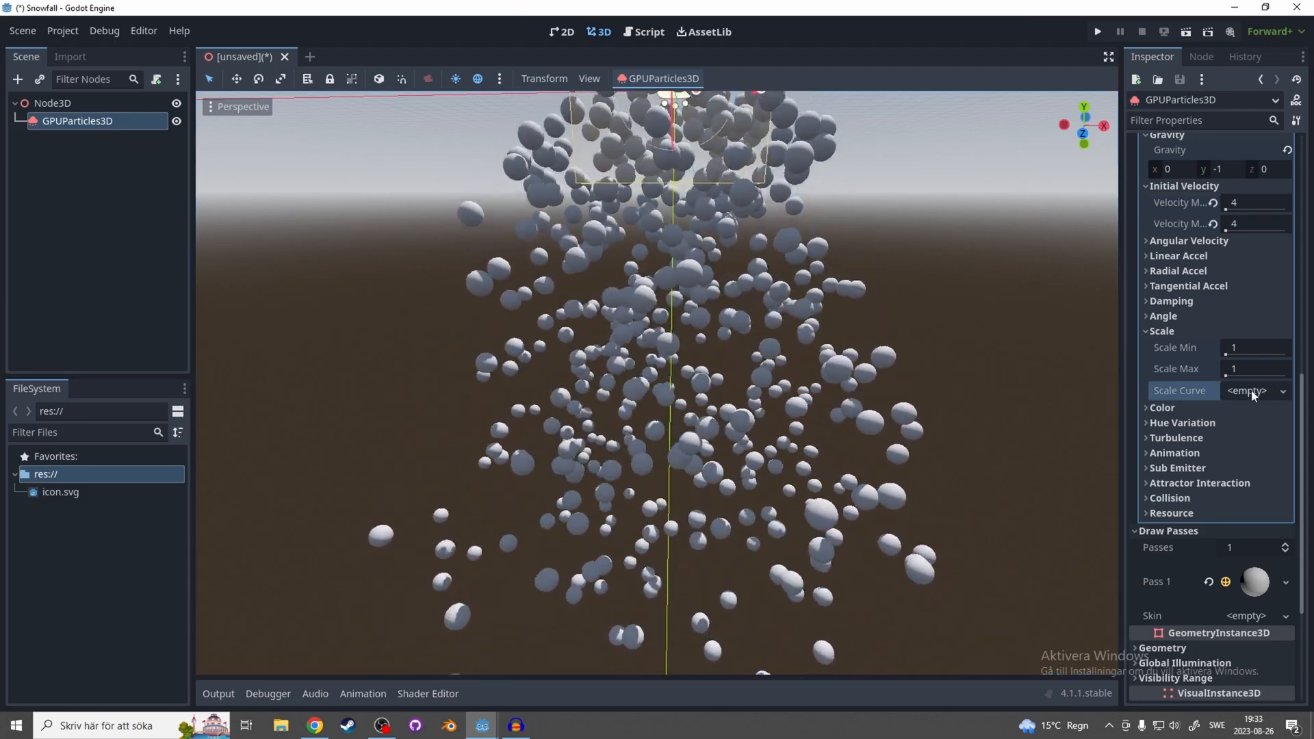
Step: Add a new CurveTexture scale curve falling to 0 and set Scale Min/Max to 0.2
left_click(1282, 391)
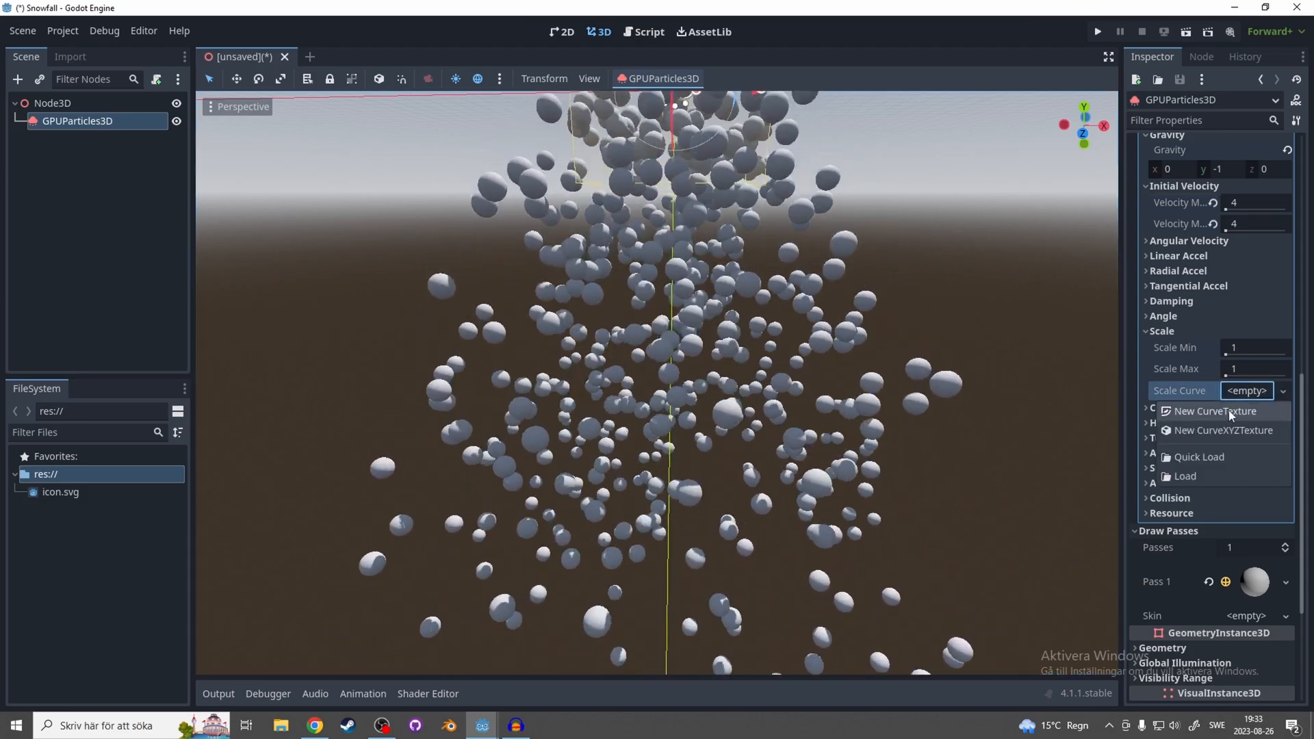
left_click(1215, 411)
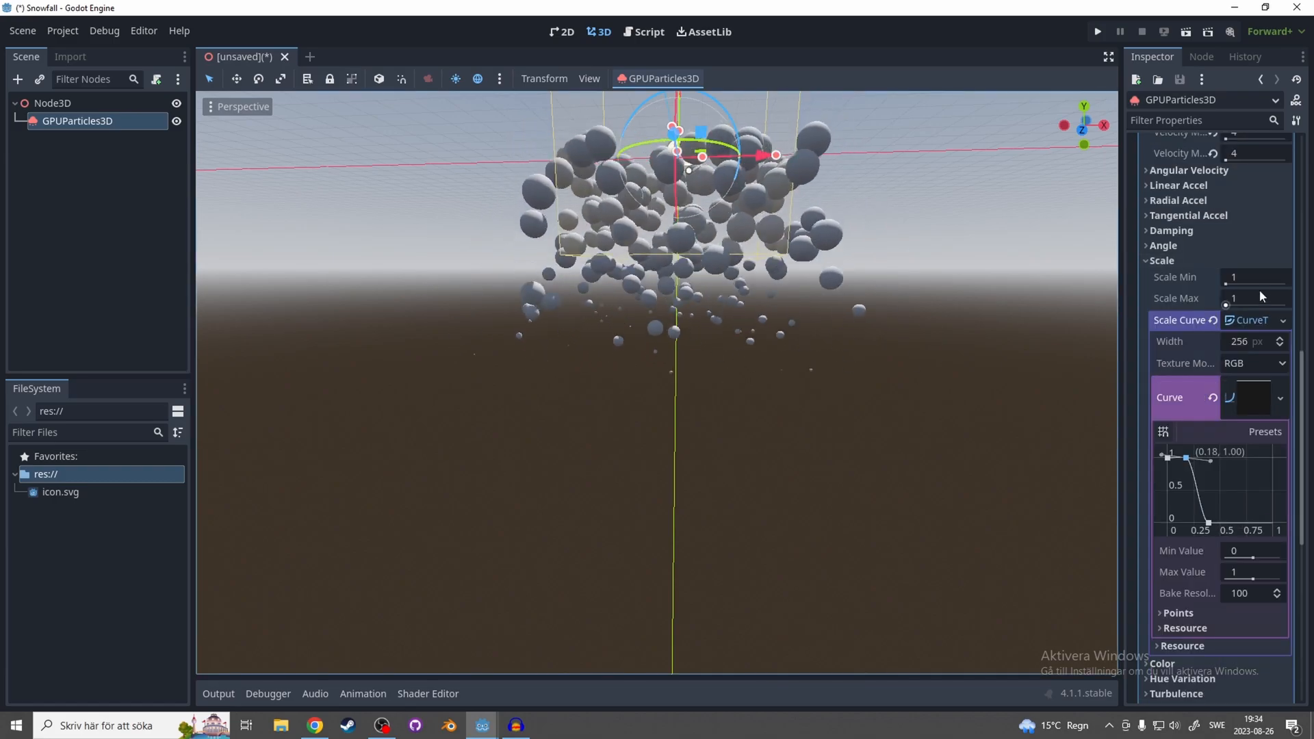
left_click(1254, 298)
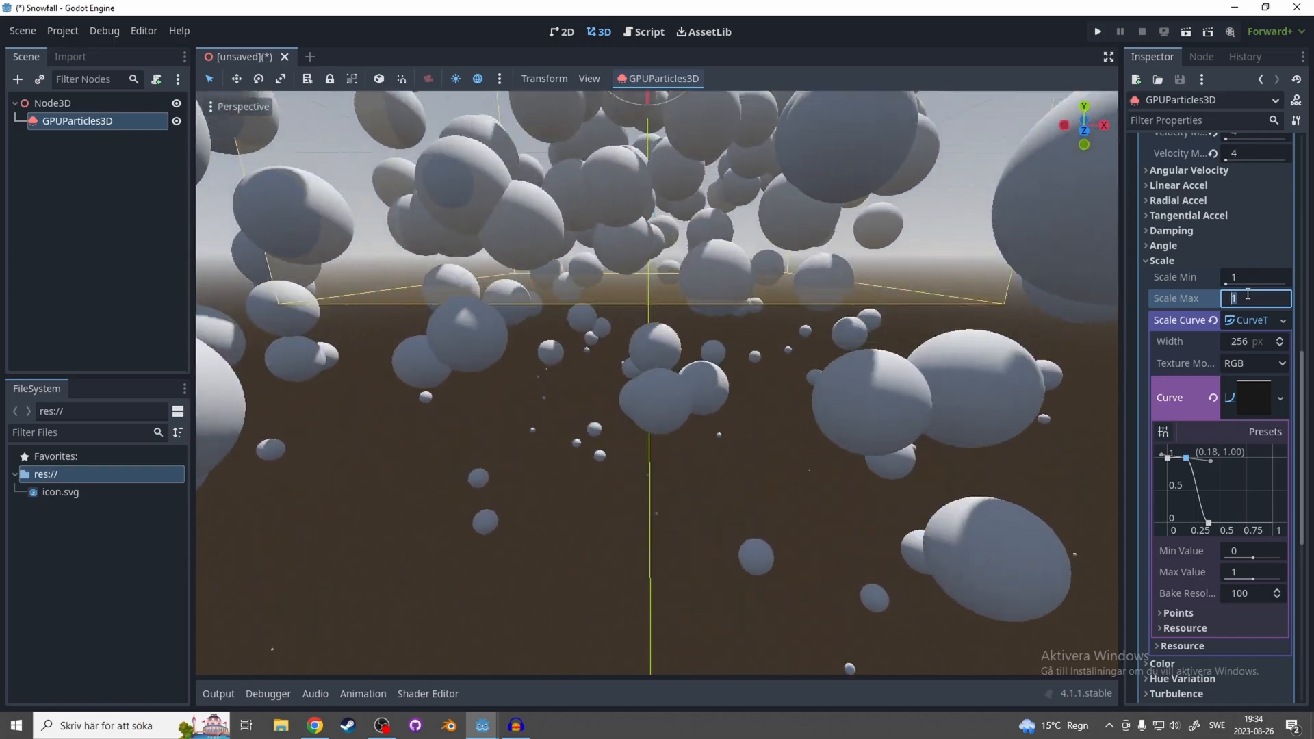
type("0.2")
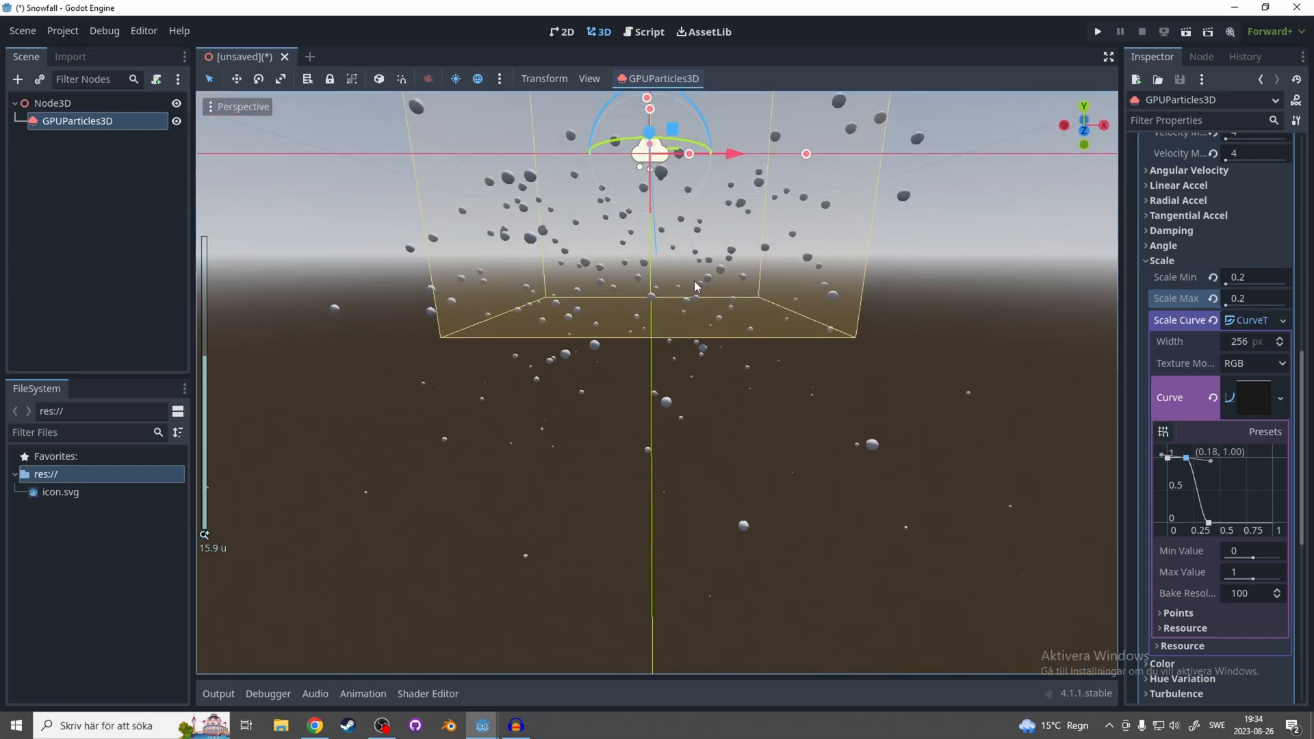
scroll("down", 3)
type("csg")
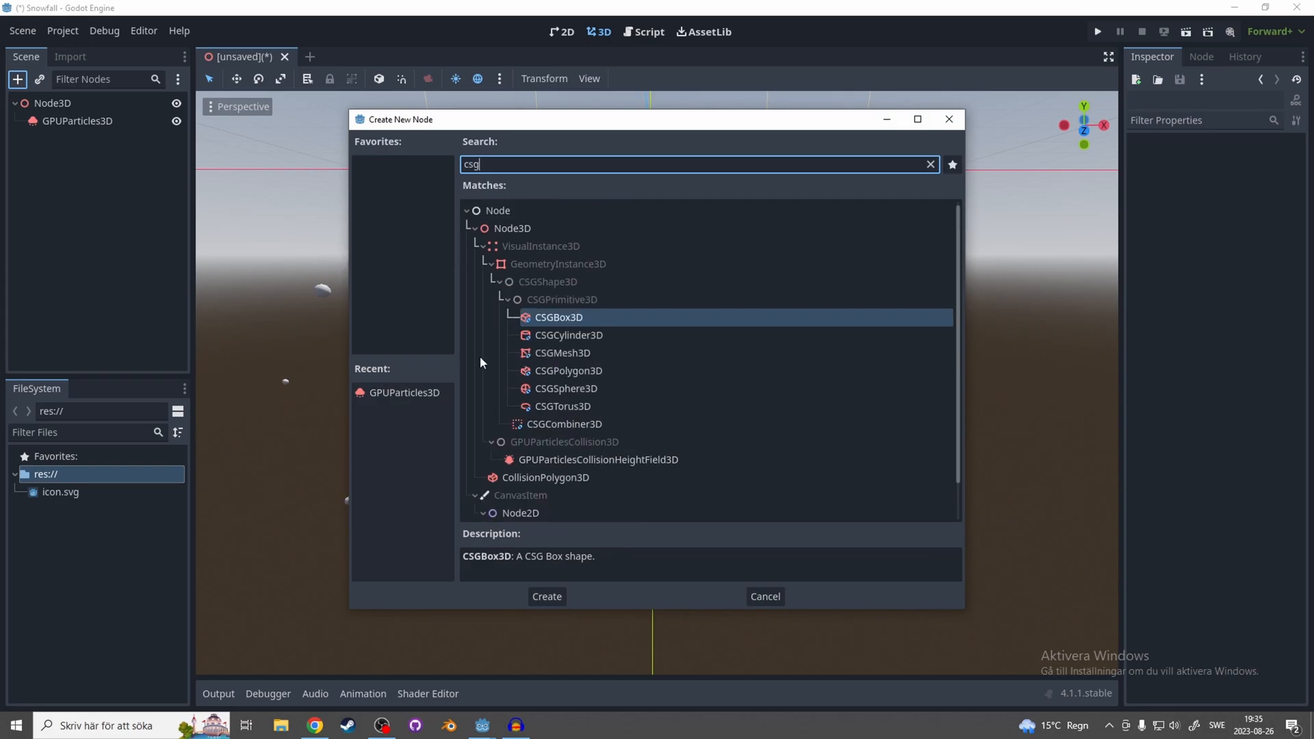
Step: Create a wide CSGBox3D ground and set the raised emitter's Collision Mode to Rigid
left_click(548, 597)
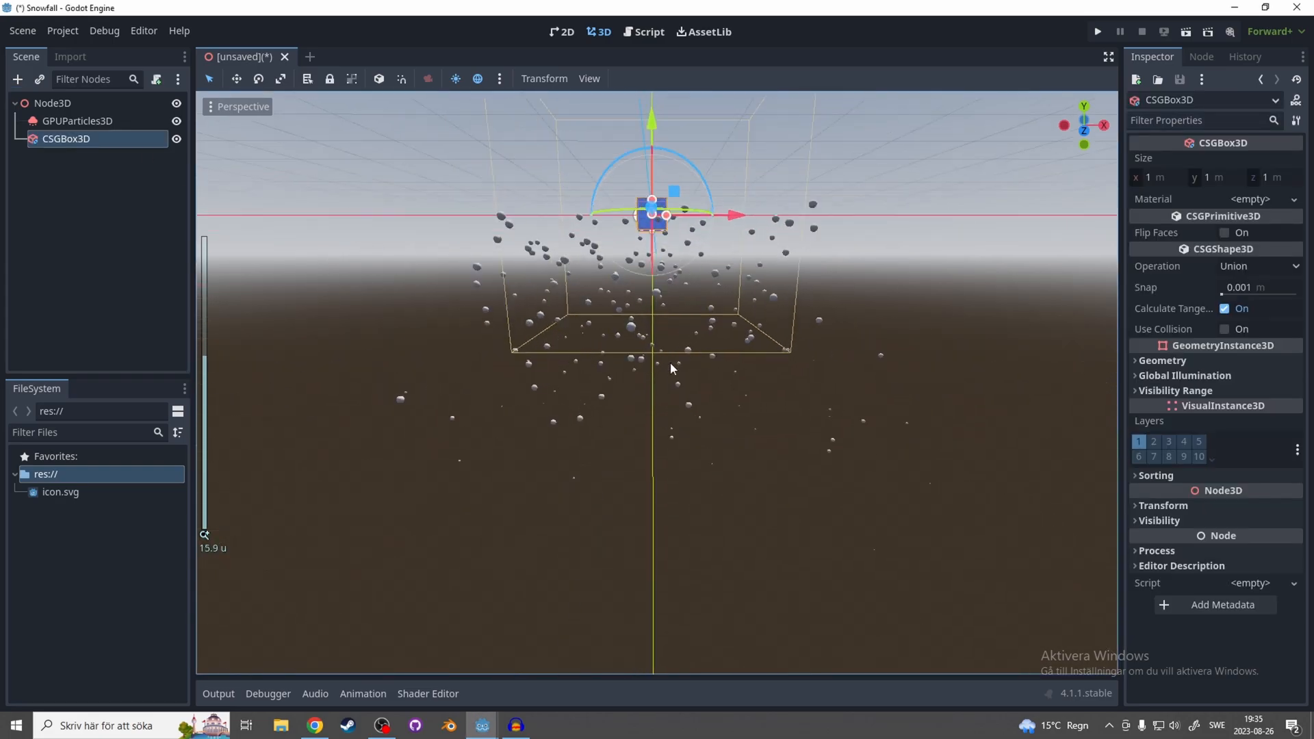
left_click(73, 120)
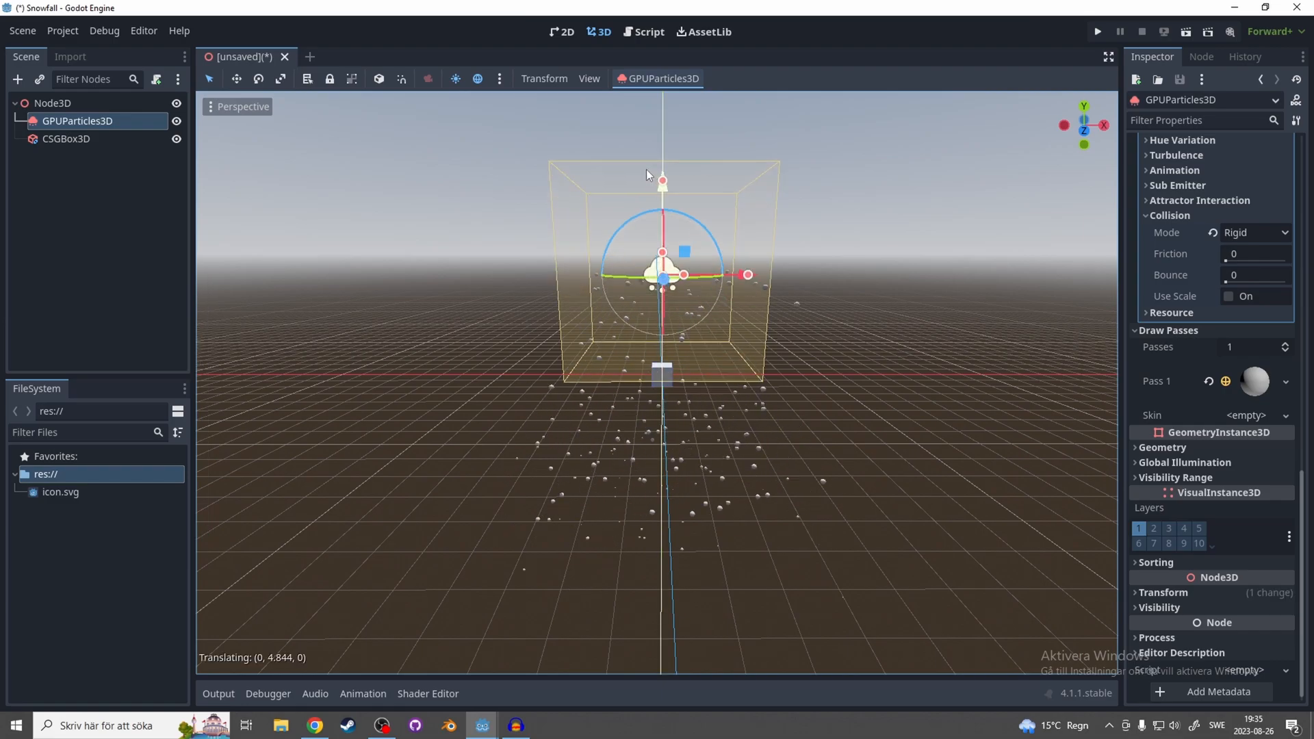
left_click(66, 140)
type("g")
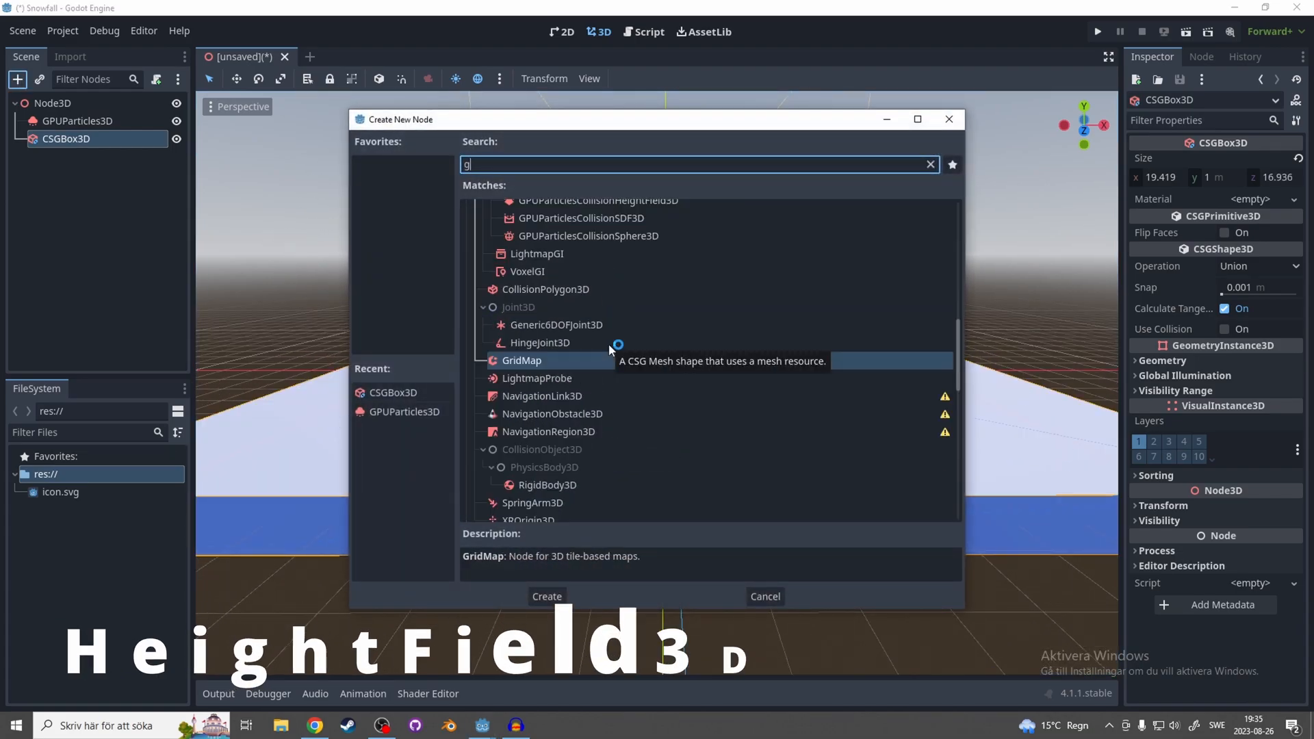
Step: Add a GPUParticlesCollisionBox3D under the ground and stretch it to about 18.7 by 2 by 18.7
type("pu")
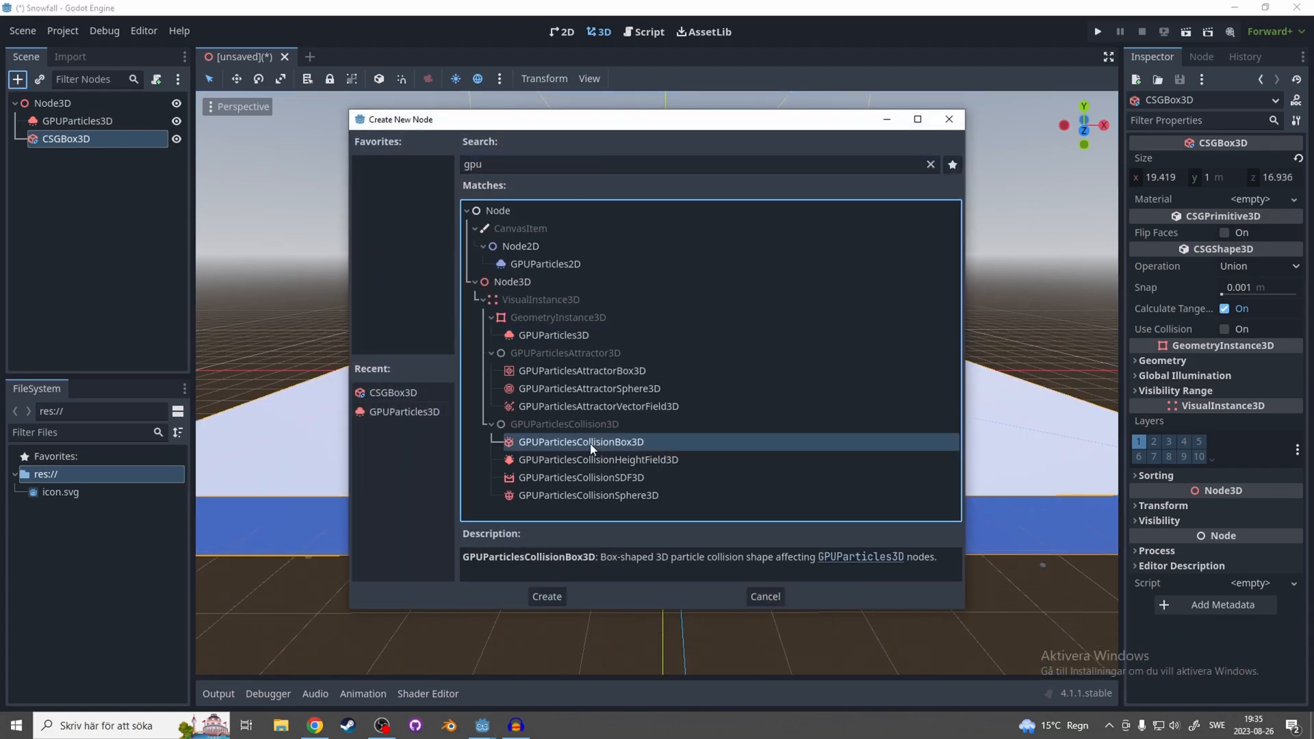
left_click(547, 597)
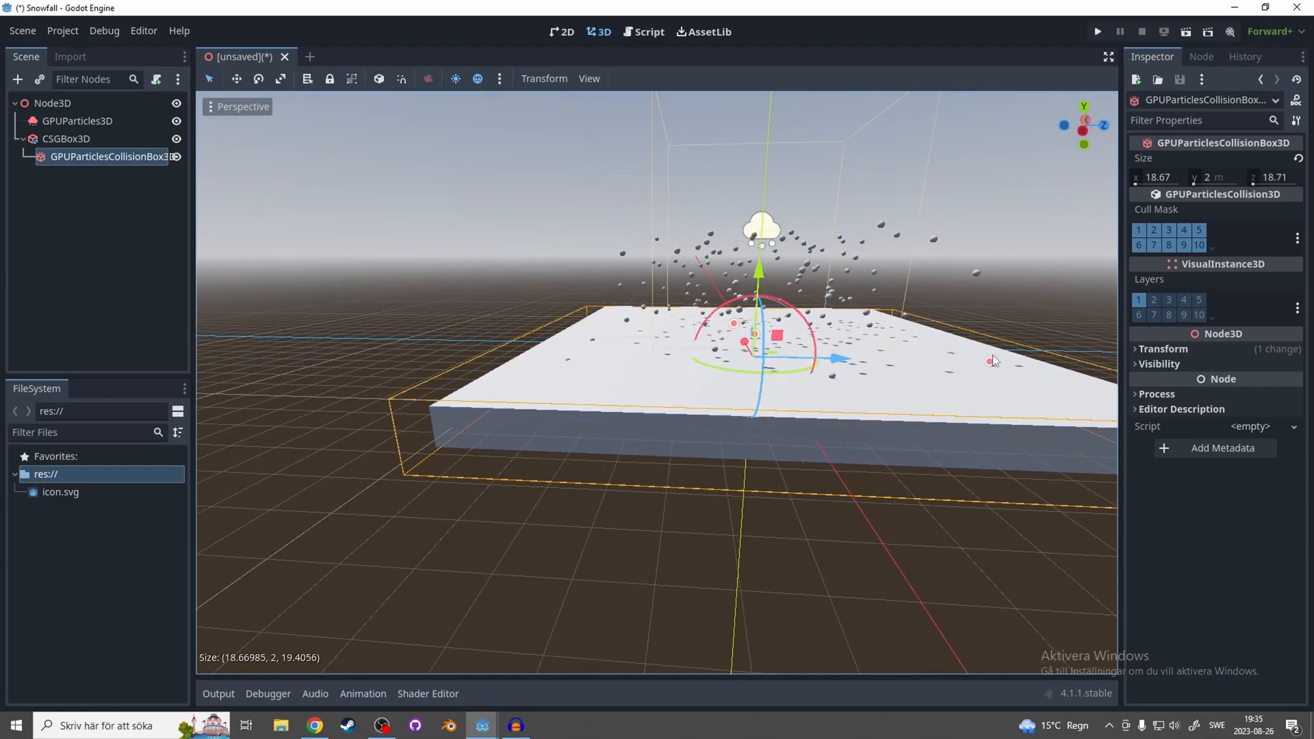
left_click(71, 121)
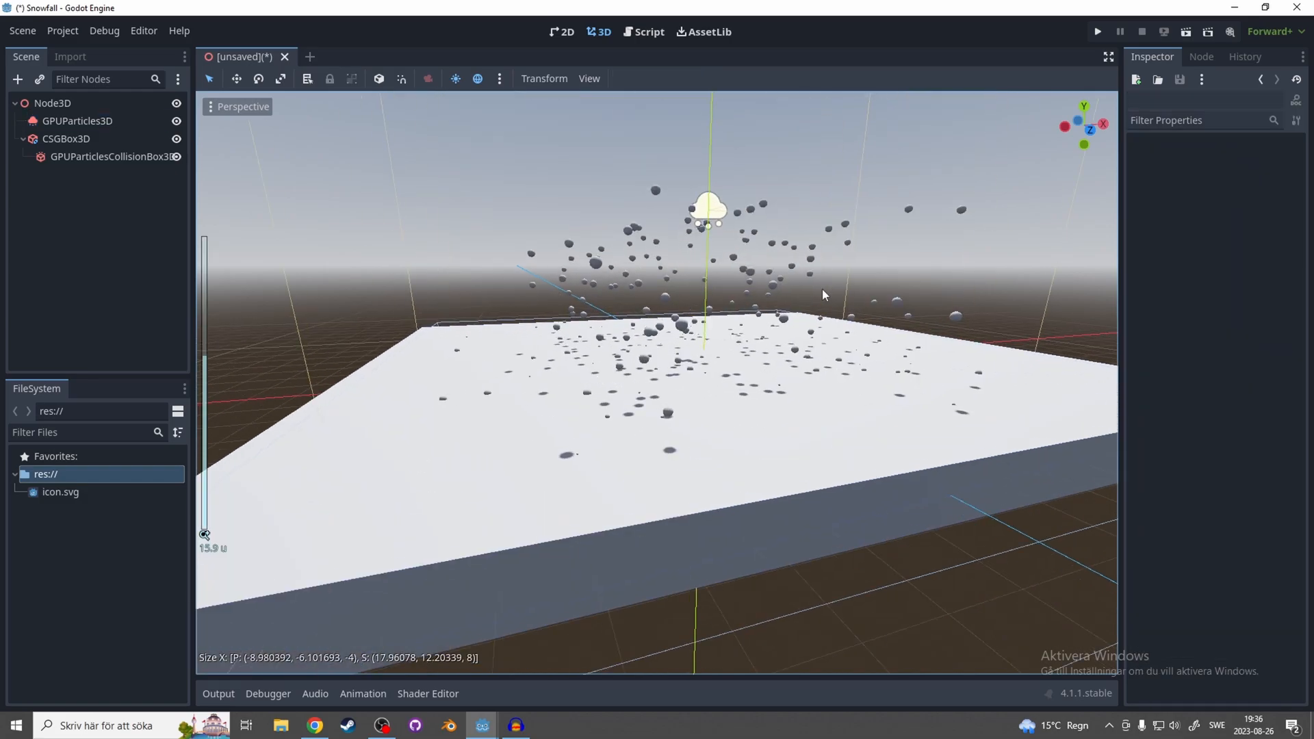
left_click(71, 120)
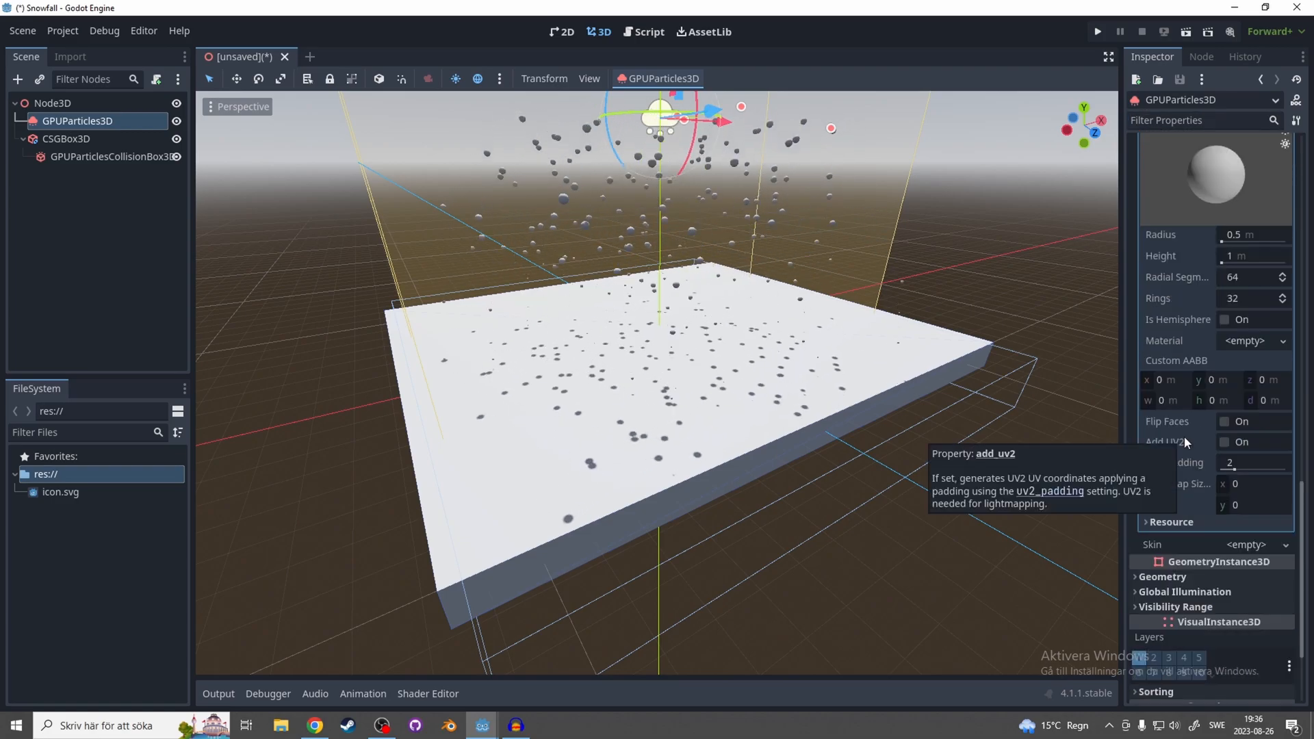
Step: Turn Cast Shadow off and drag the scale curve's shrink point later along the lifetime
type("shado")
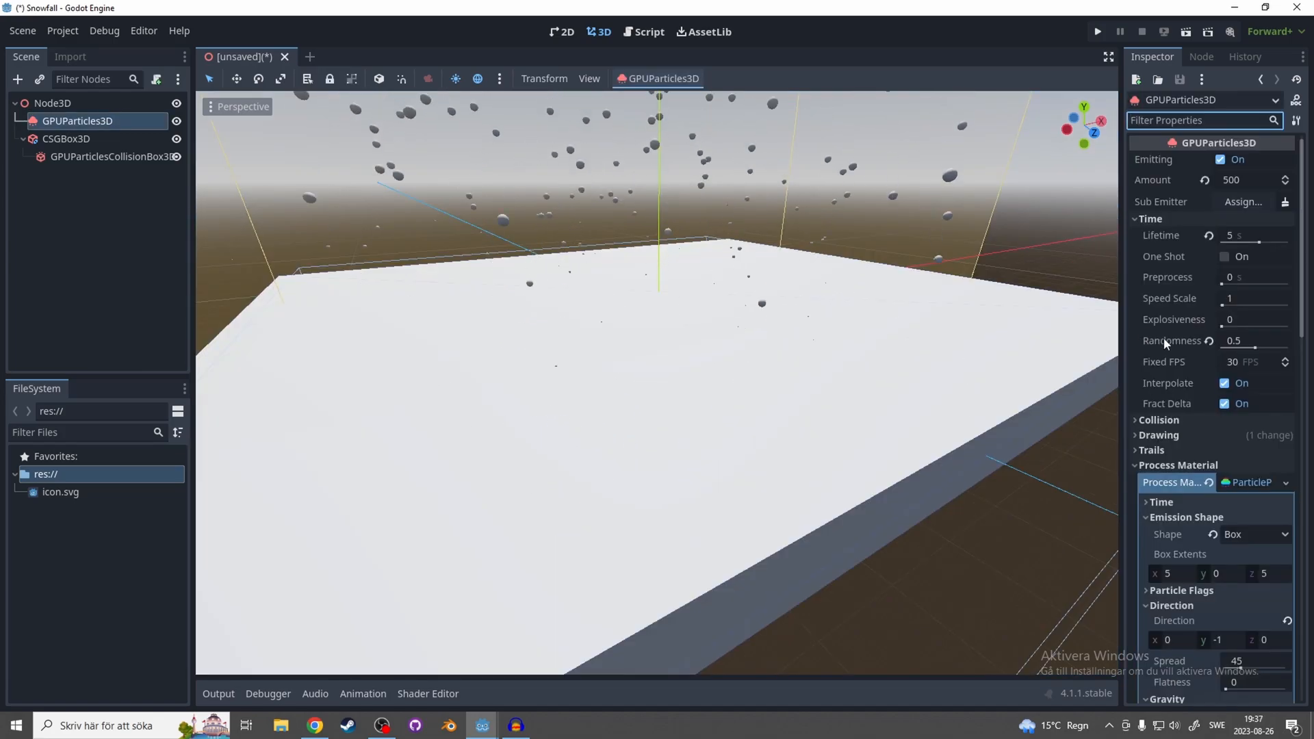
scroll("down", 3)
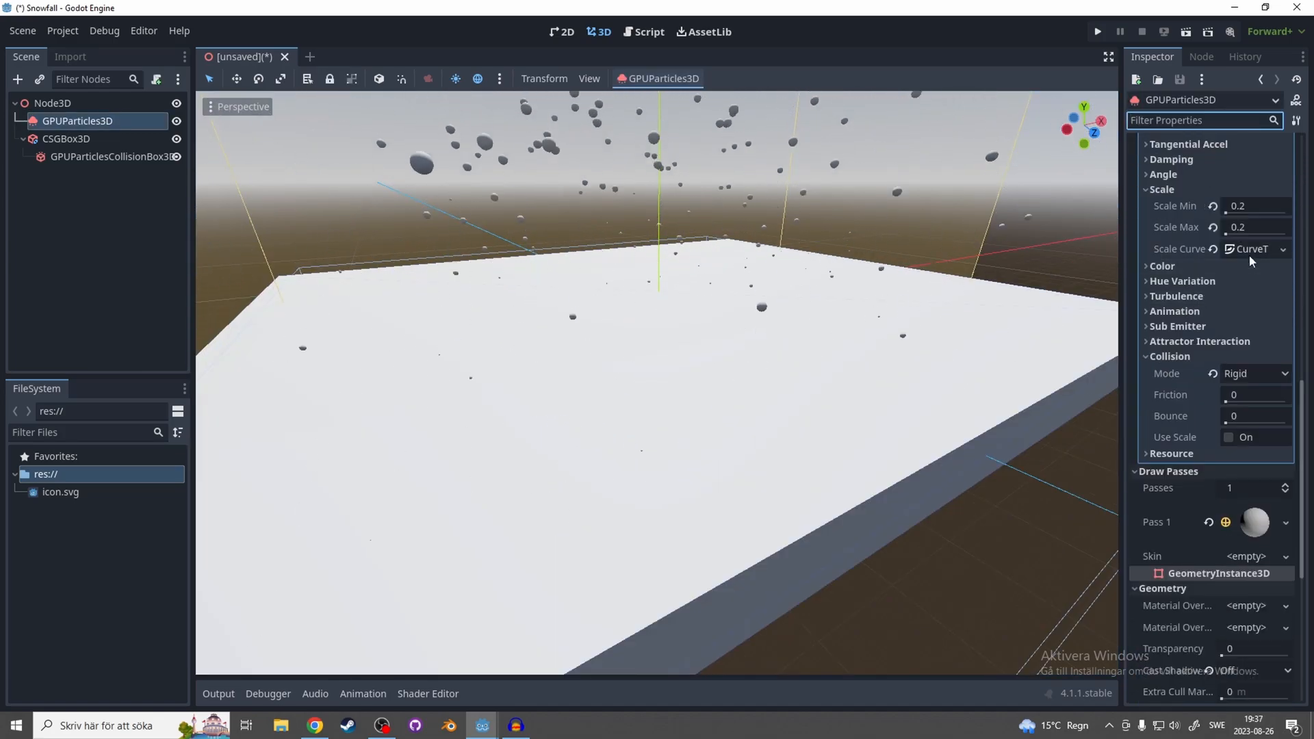
left_click(1180, 249)
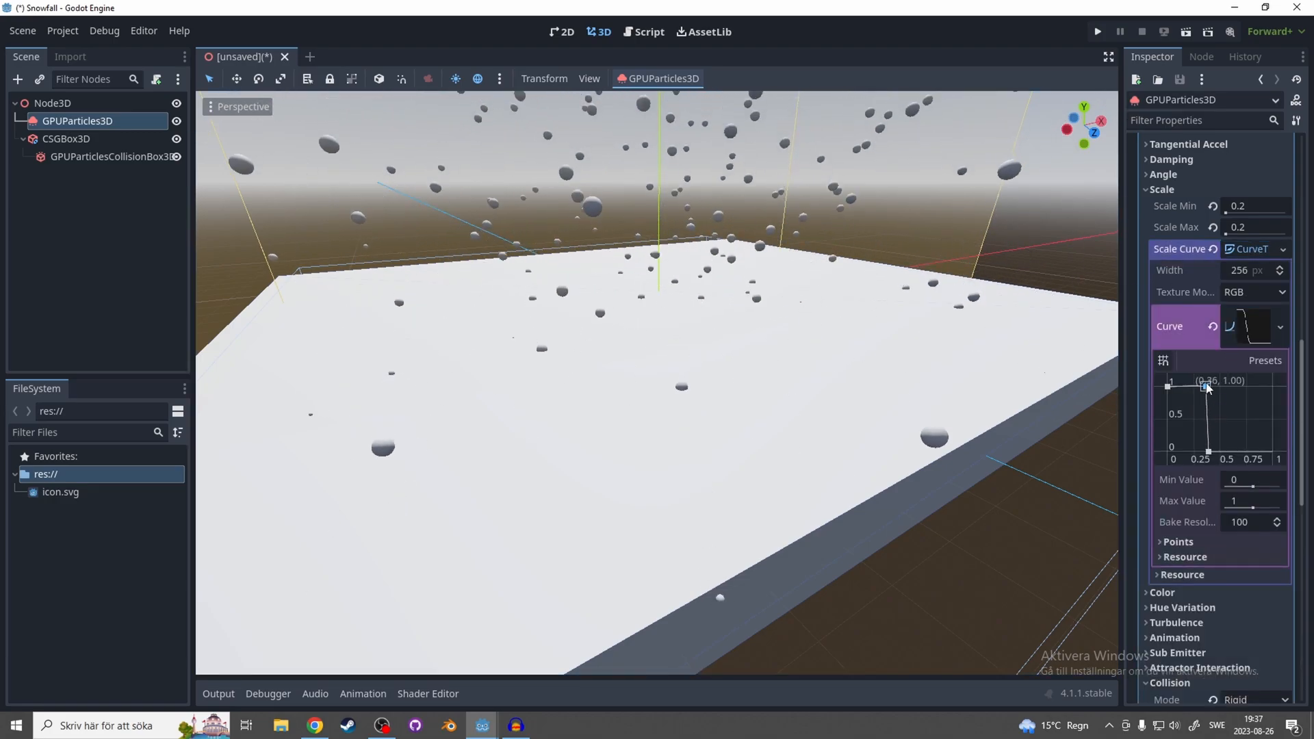
left_click_drag(1207, 386, 1237, 450)
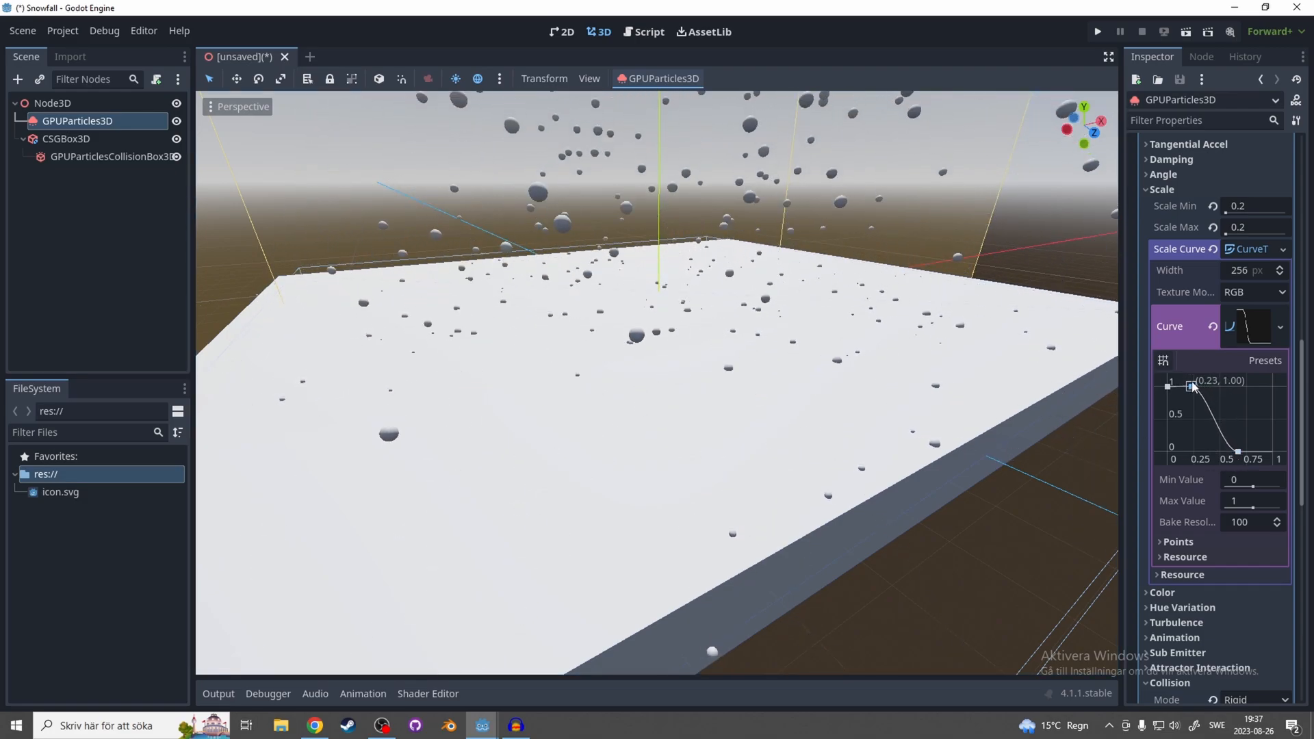
left_click(1098, 32)
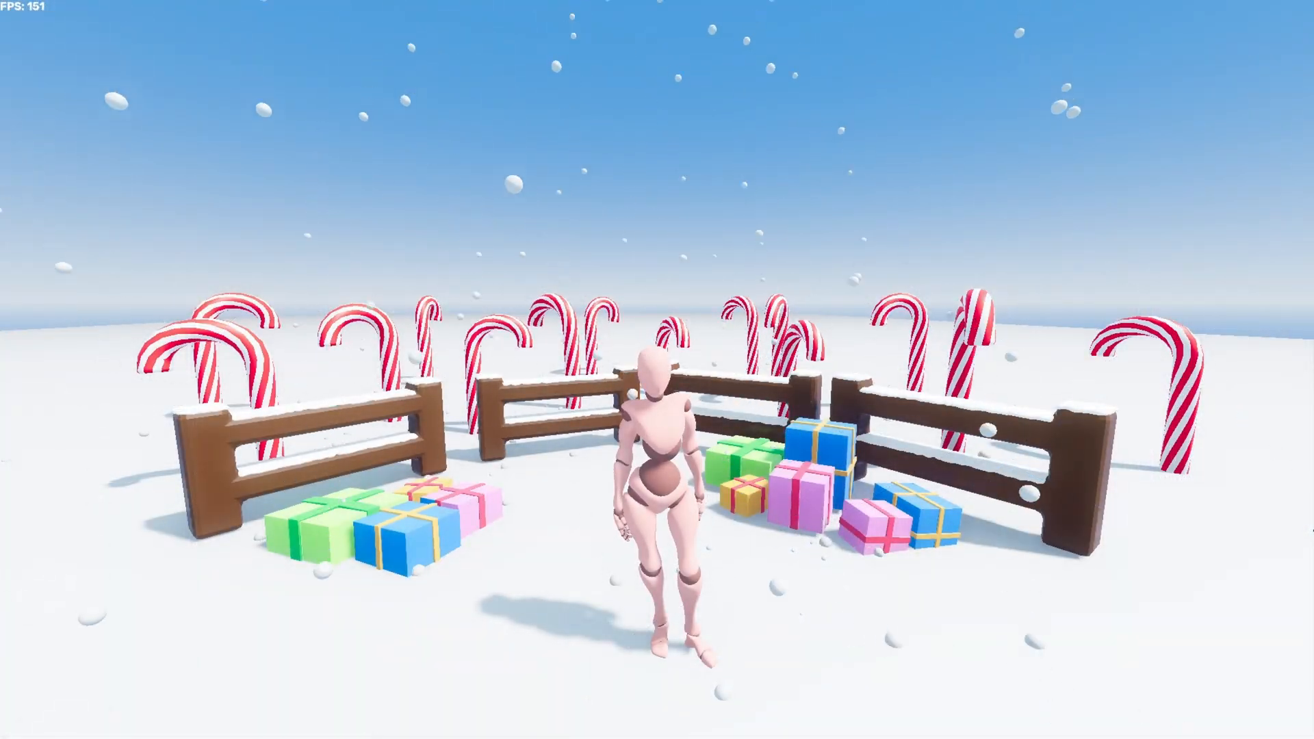